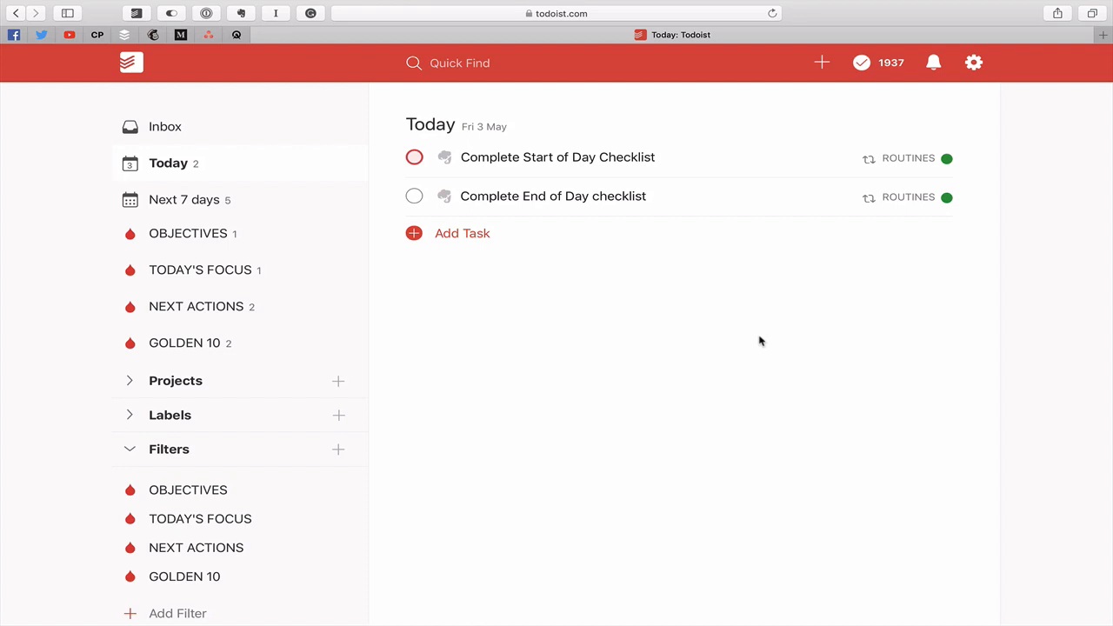
mouse_move(730, 363)
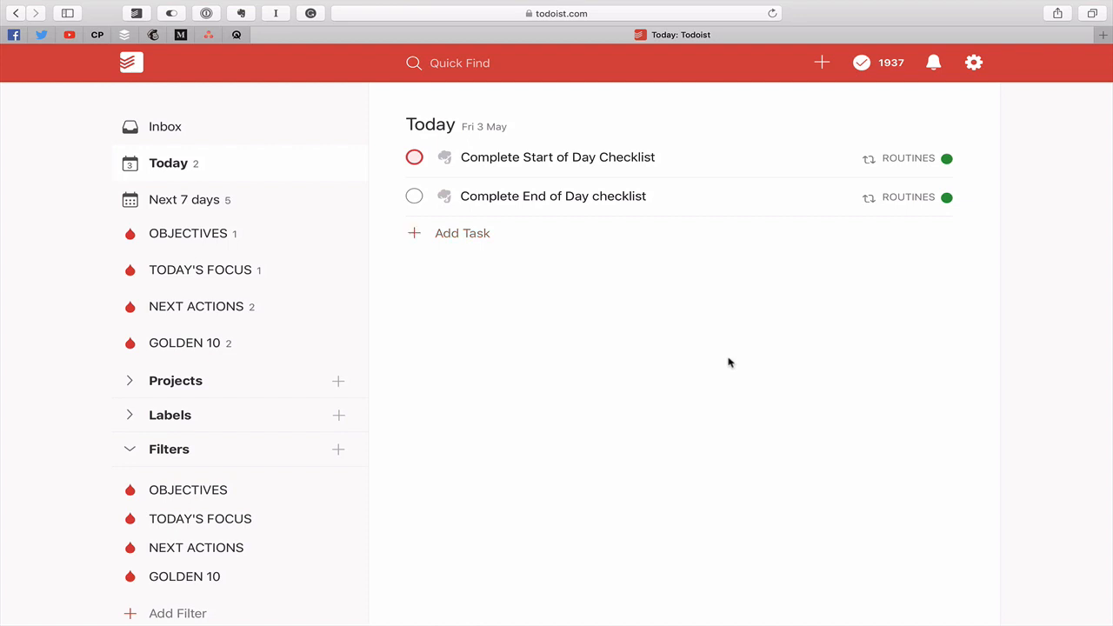
mouse_move(206, 269)
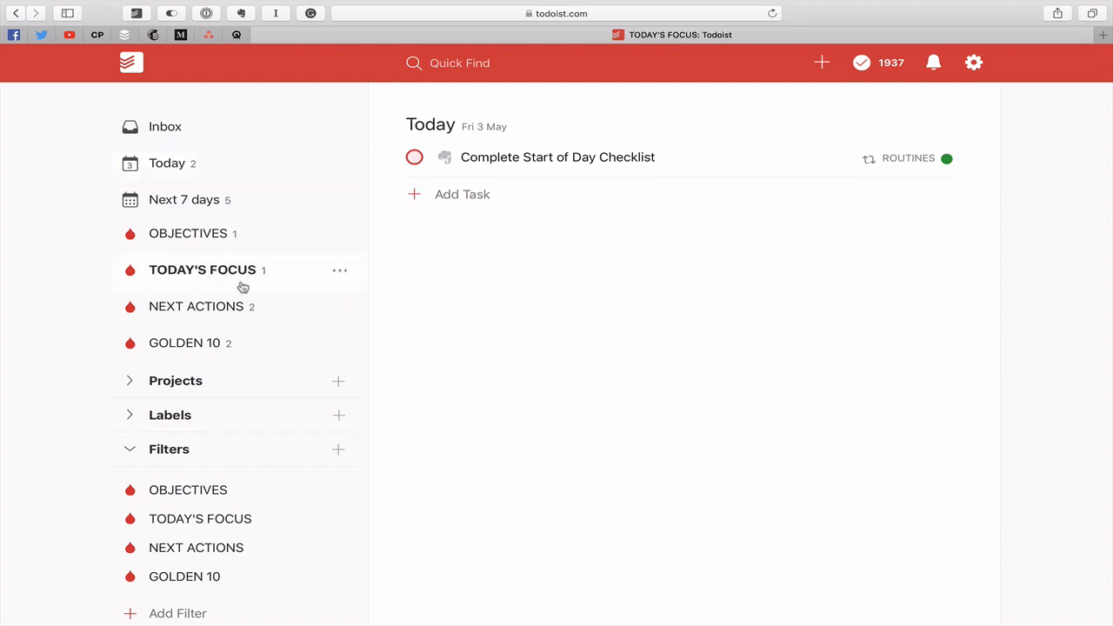
Check the NEXT ACTIONS filter, return to Today, and open Settings
click(195, 306)
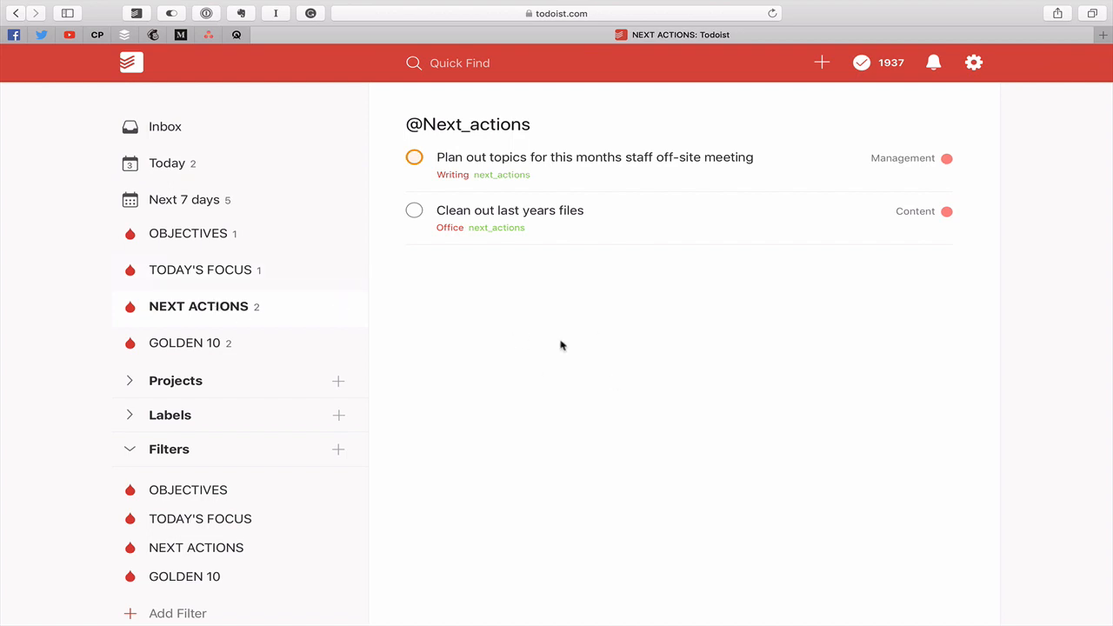
mouse_move(535, 409)
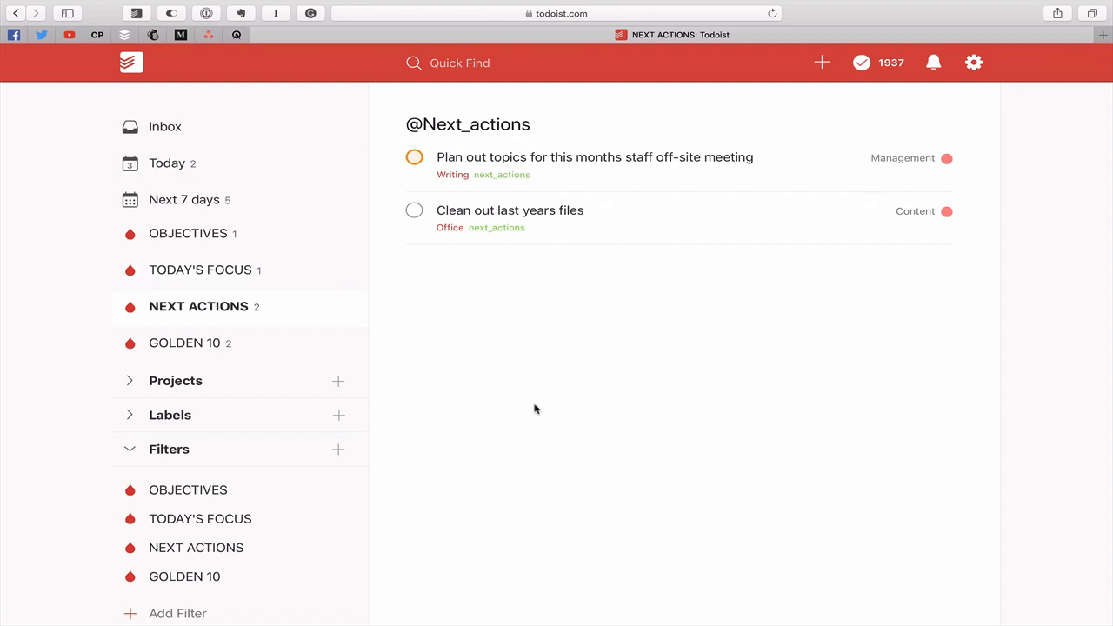
mouse_move(119, 135)
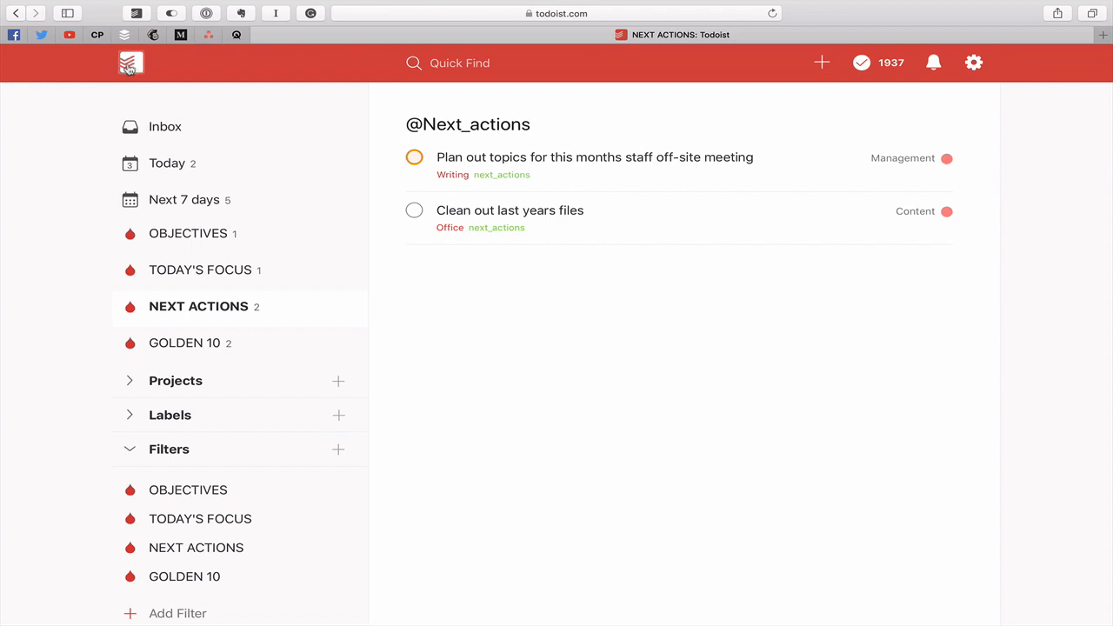
click(167, 163)
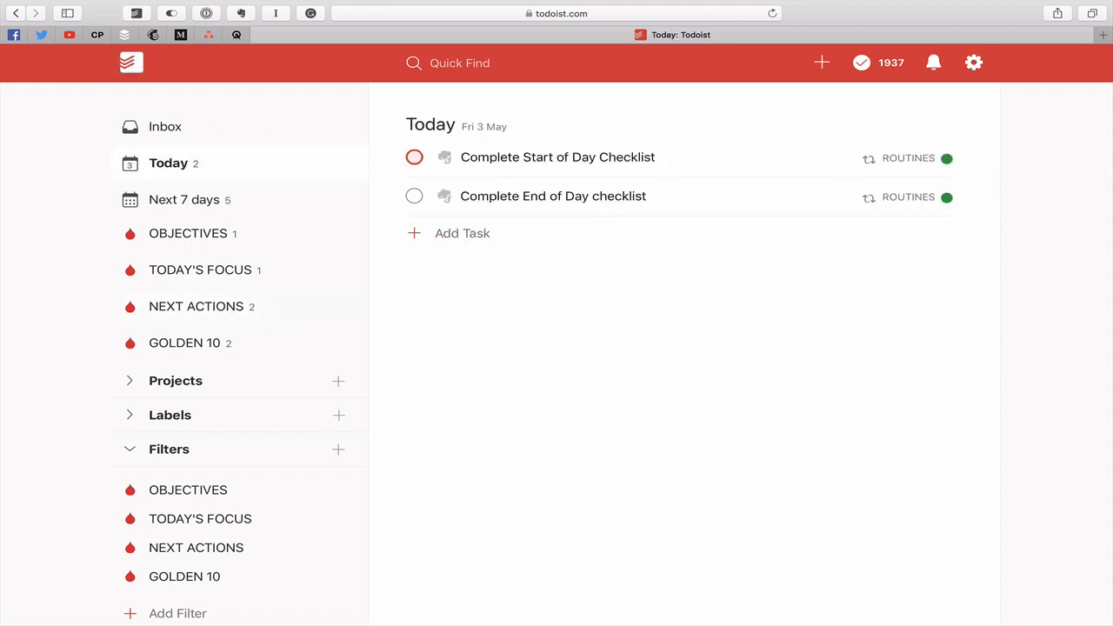
mouse_move(620, 462)
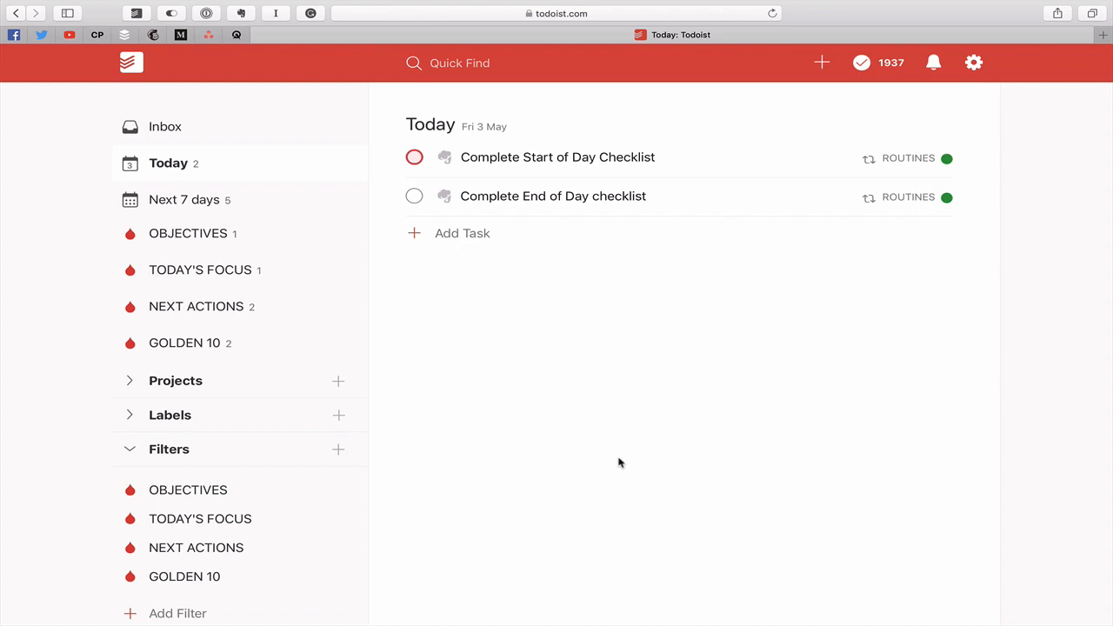
click(973, 62)
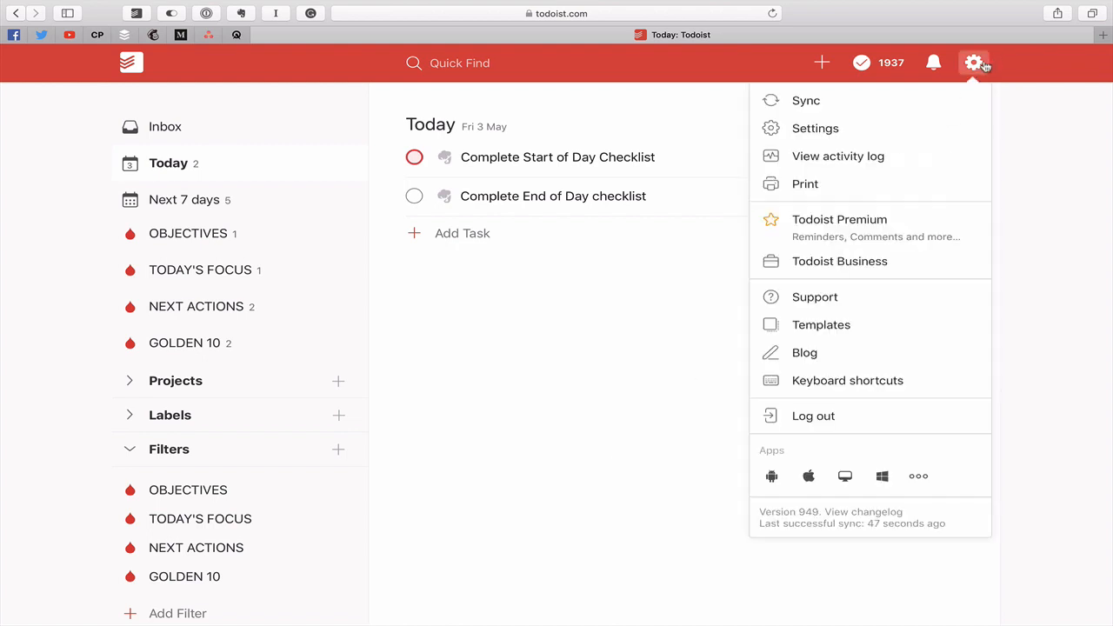
click(815, 128)
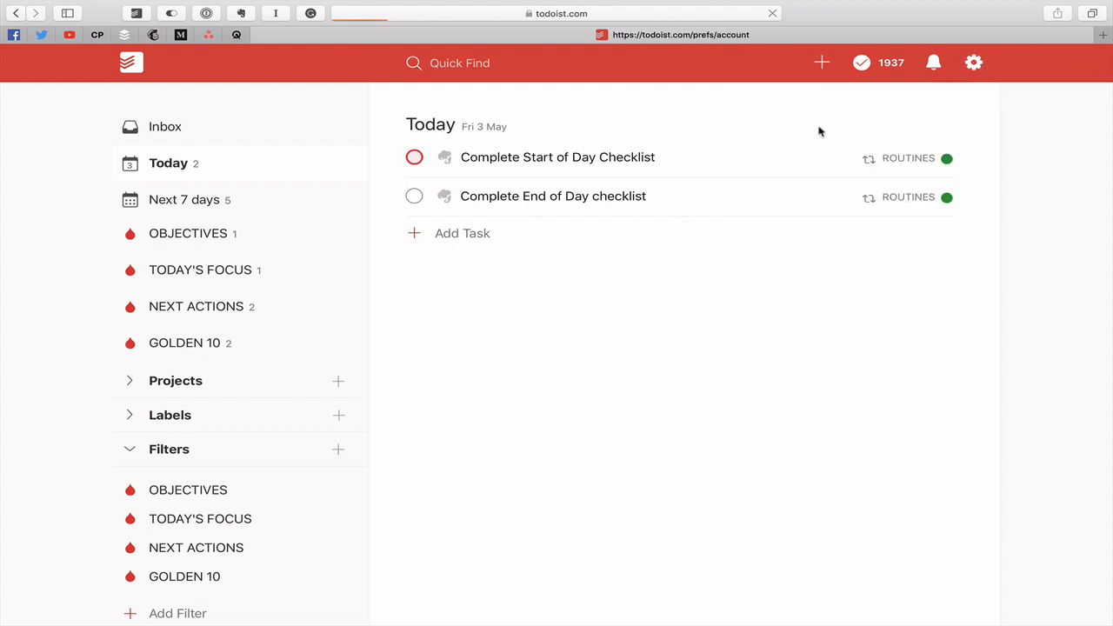
In General settings, browse the Start page options and keep Today selected
click(974, 63)
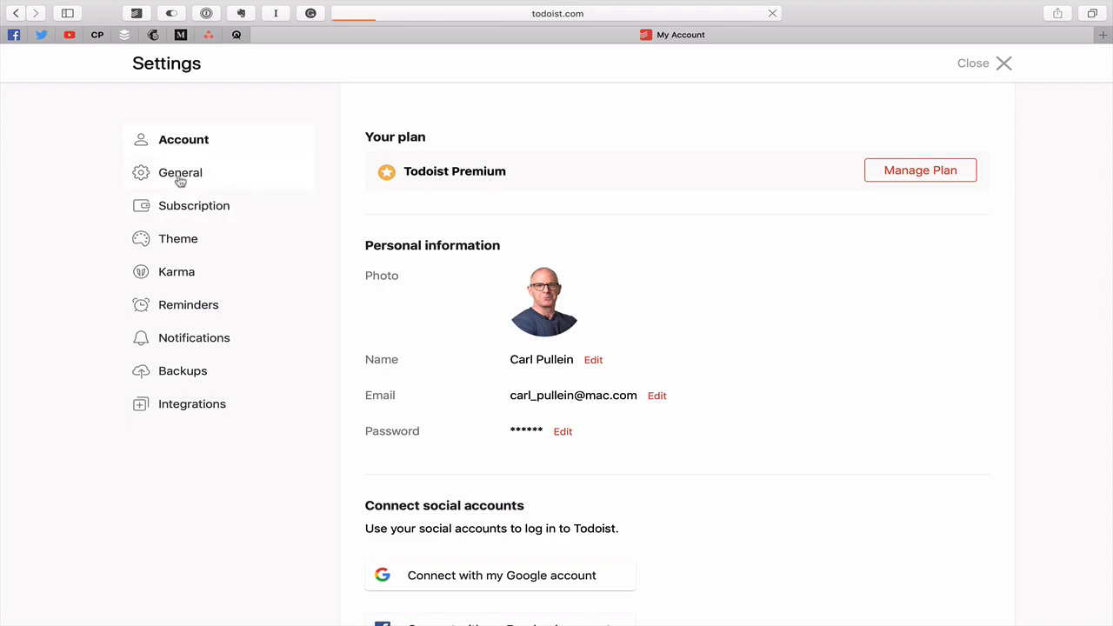
click(180, 172)
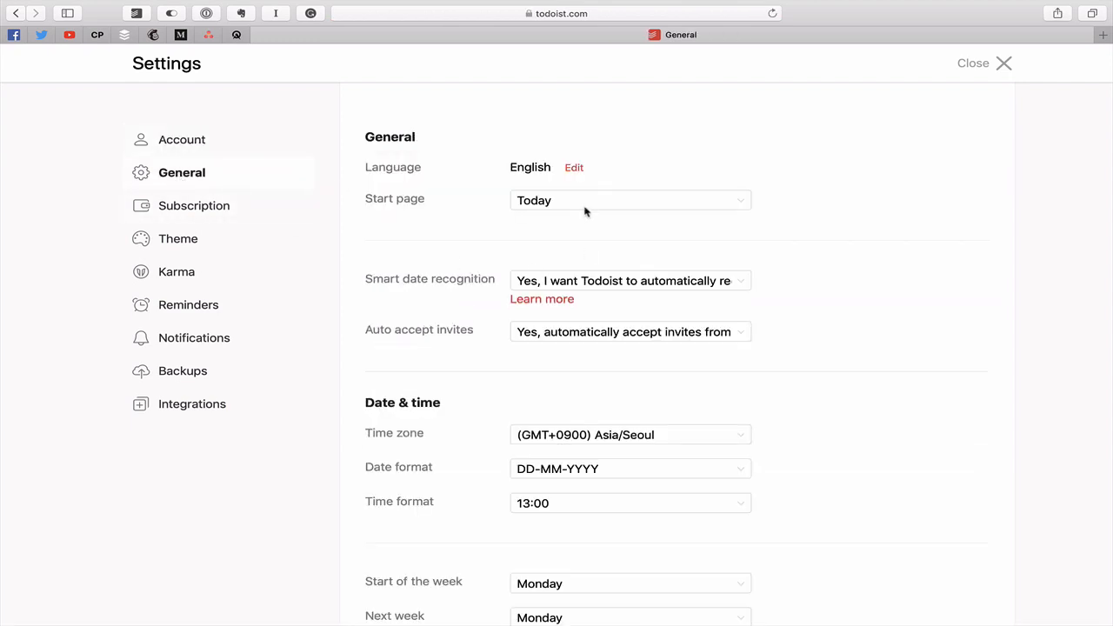
mouse_move(596, 227)
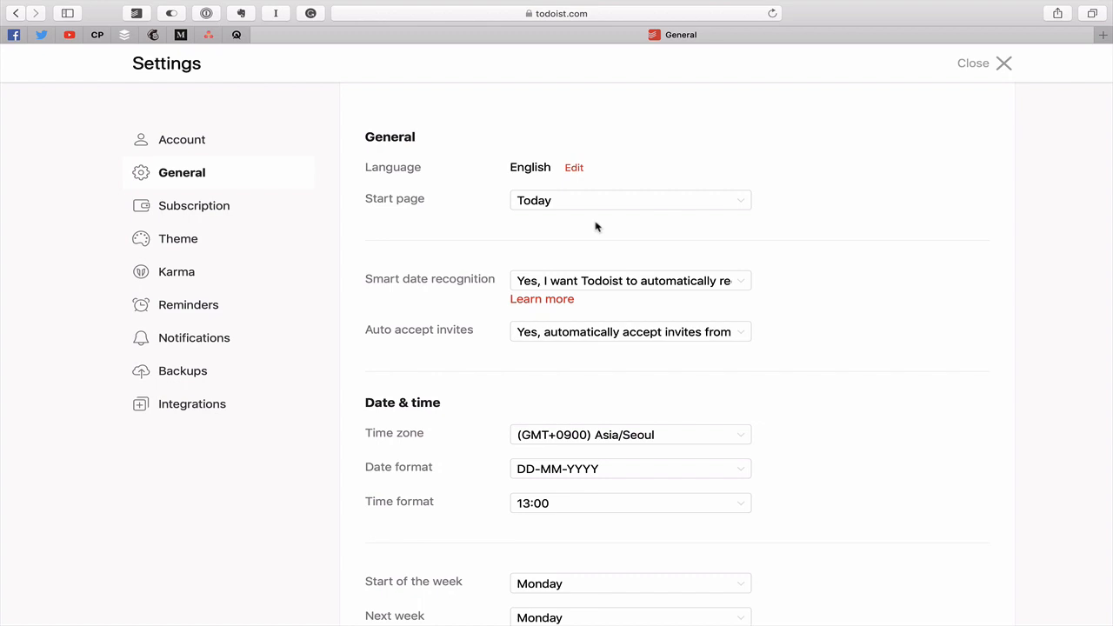
mouse_move(728, 208)
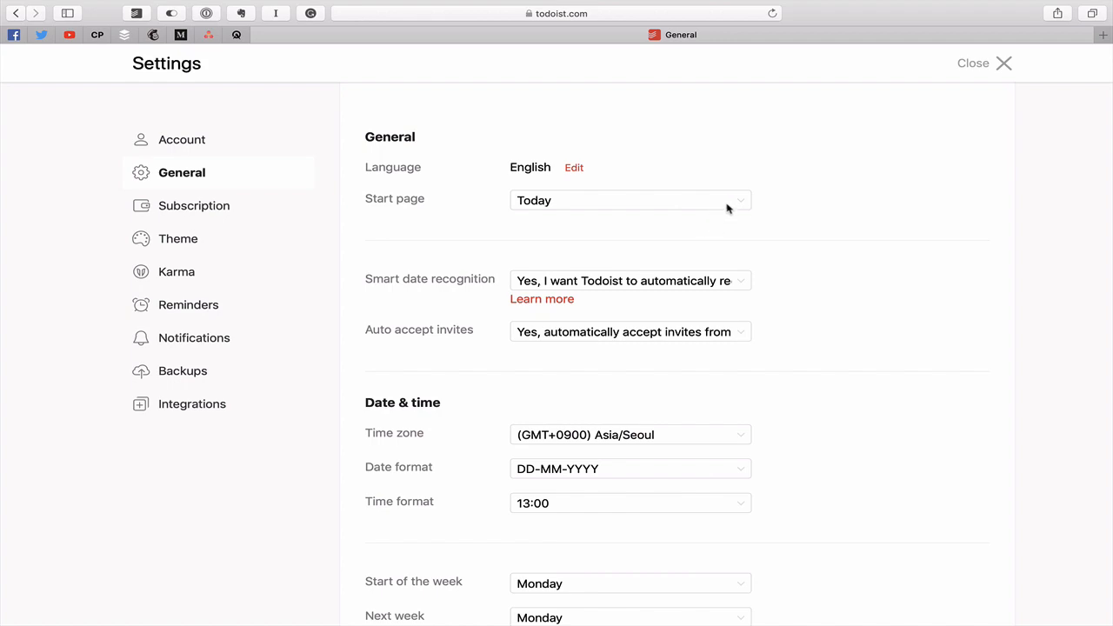
click(629, 200)
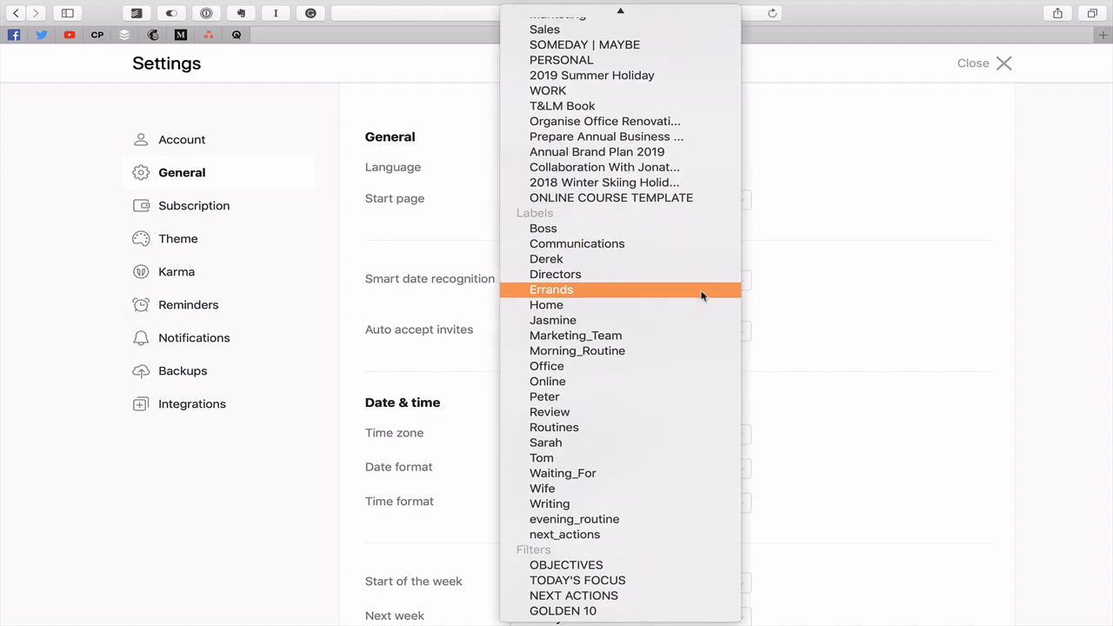
mouse_move(563, 610)
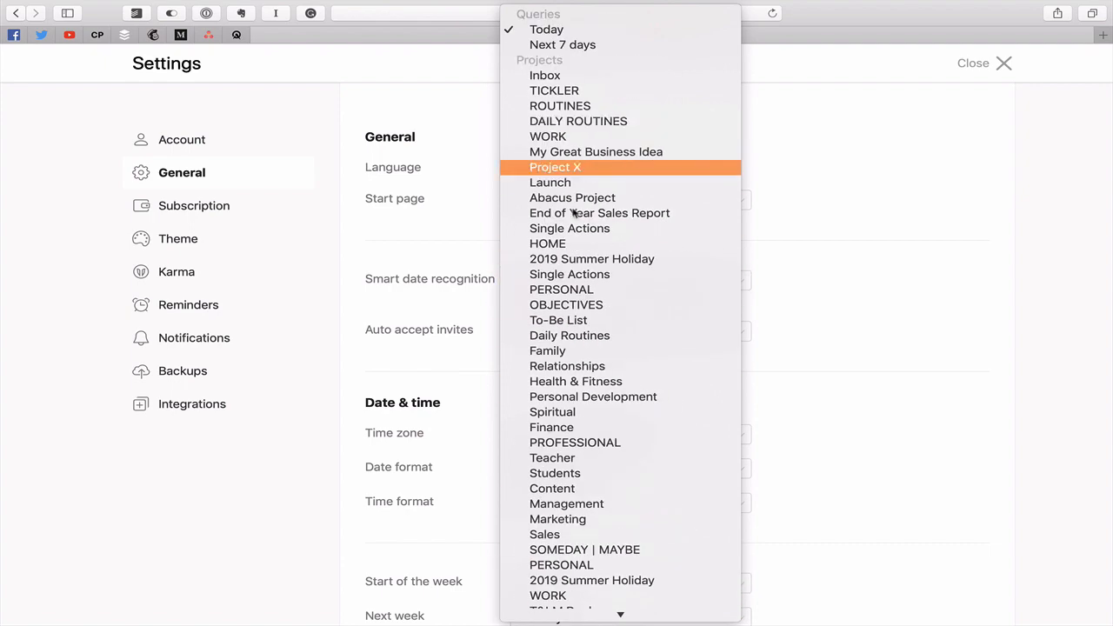
mouse_move(627, 30)
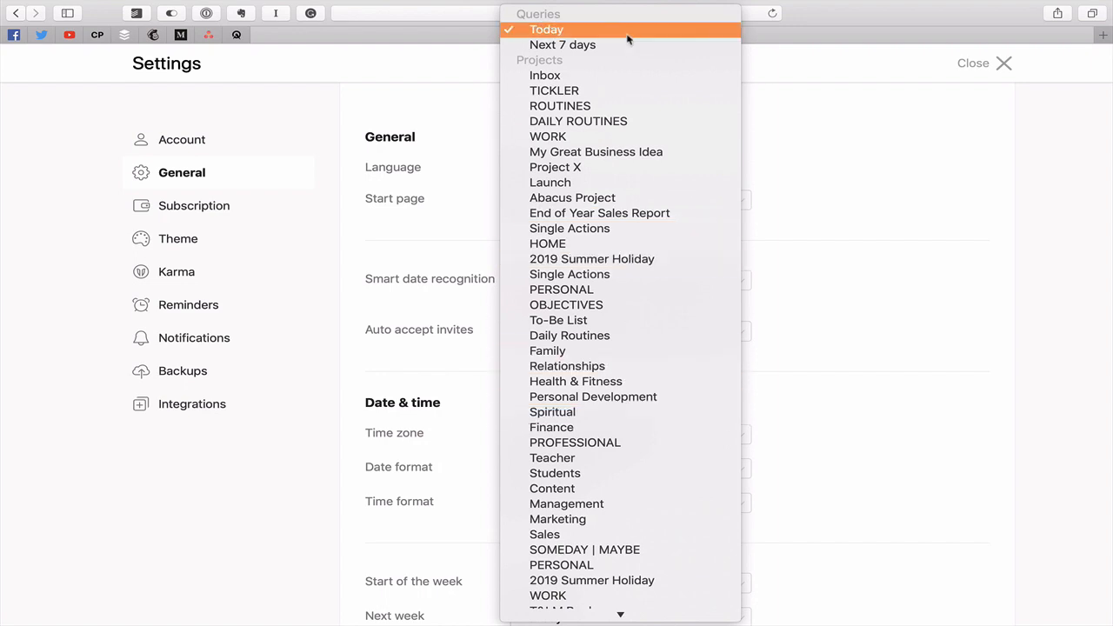
click(547, 29)
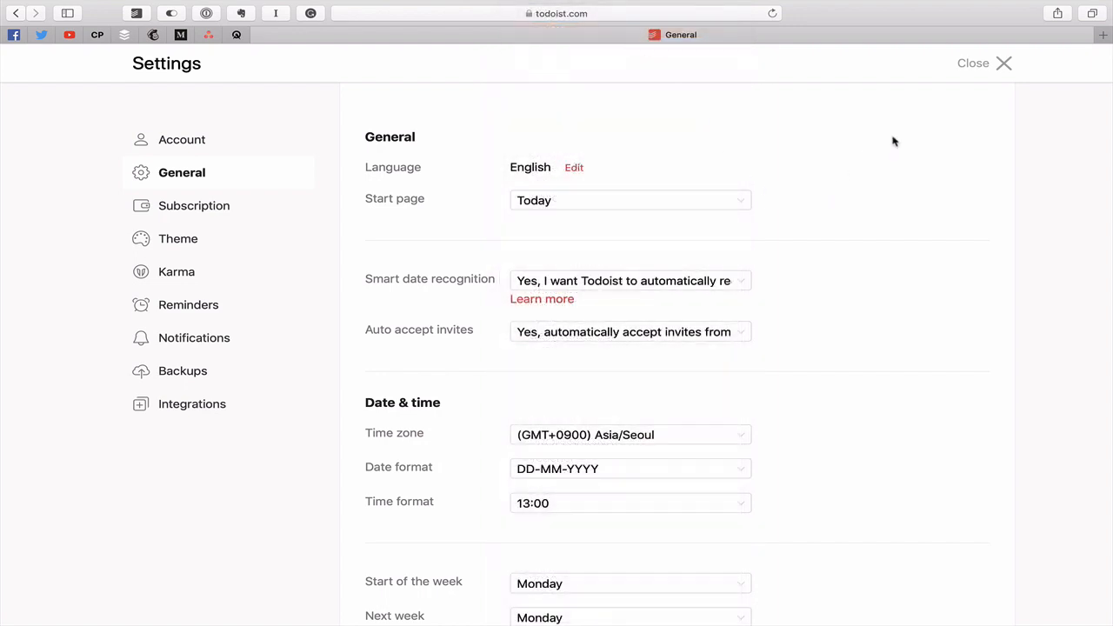
Close Settings and start a blue filter named DASHBOARD, leaving its query empty
click(973, 63)
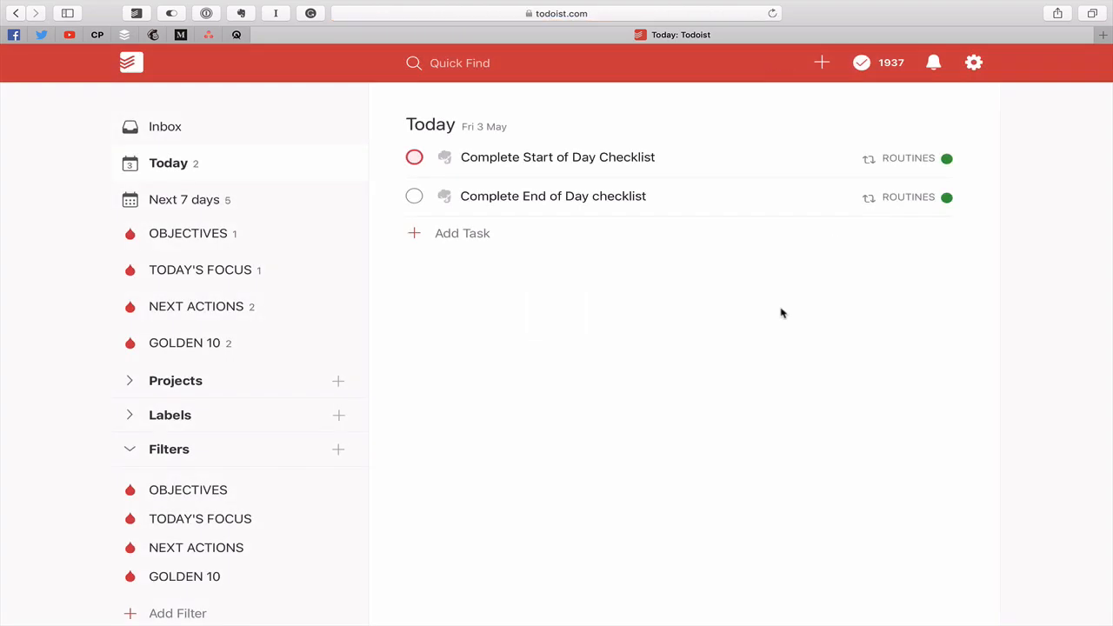
mouse_move(152, 420)
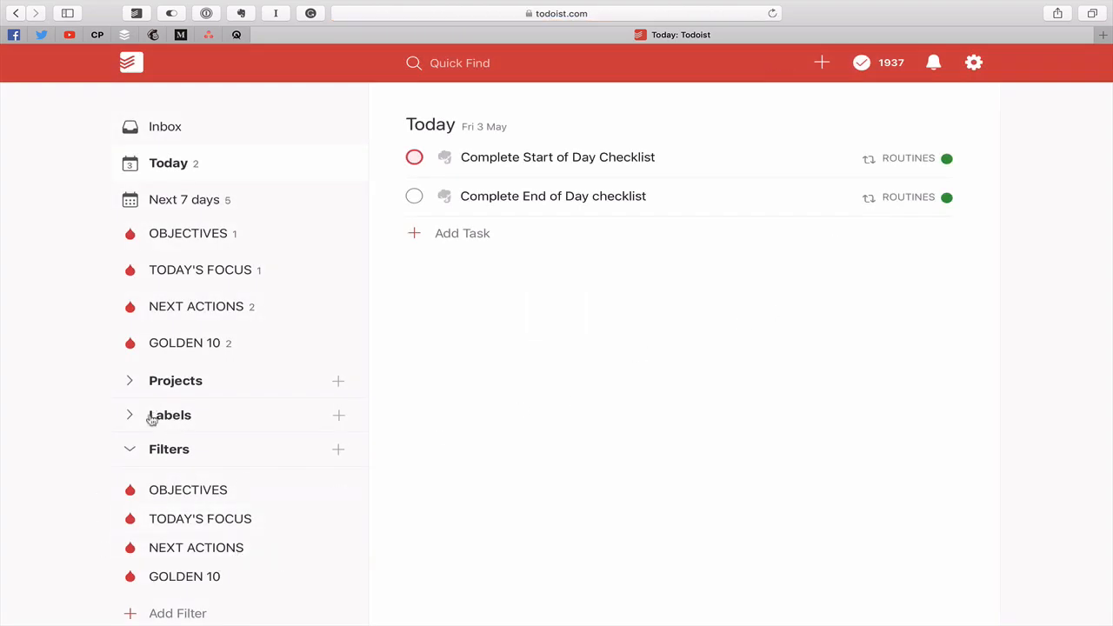
click(338, 449)
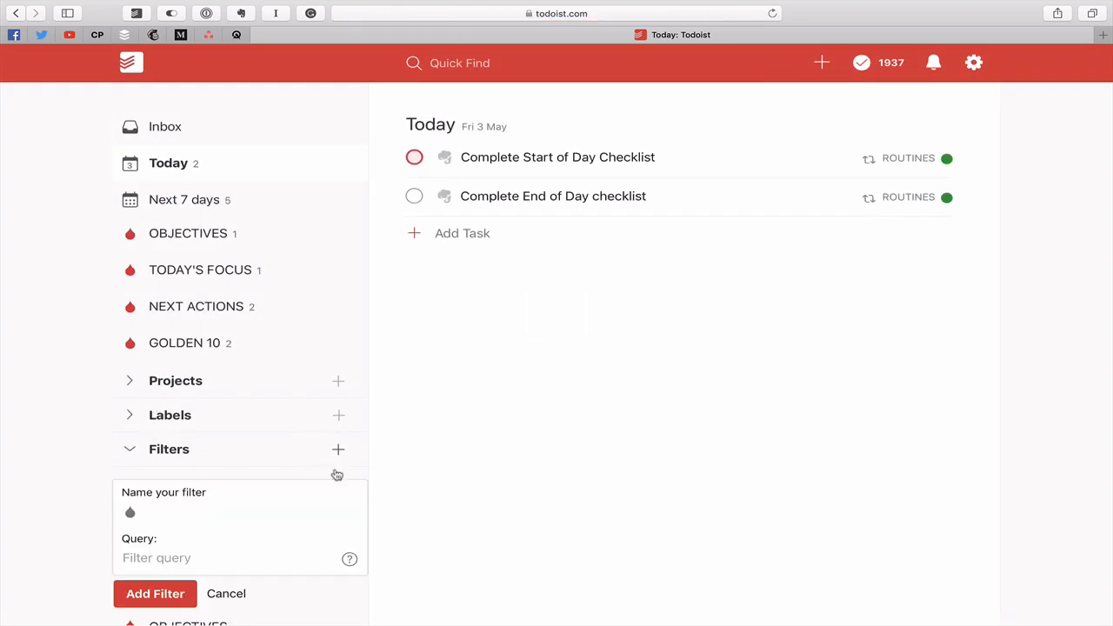
text(DASHBOARD)
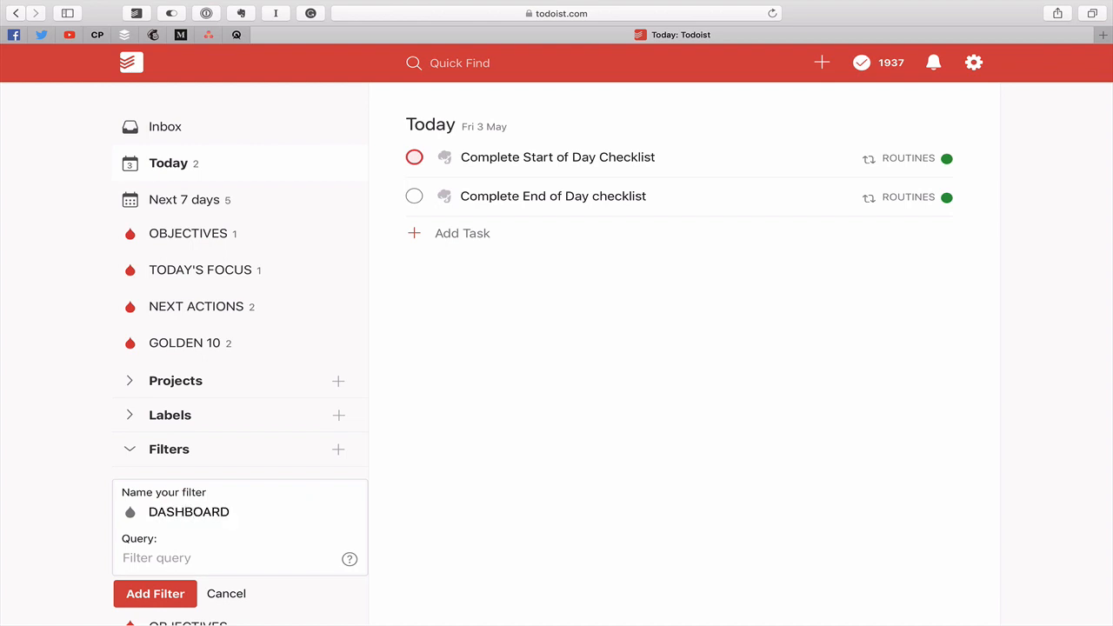
click(130, 511)
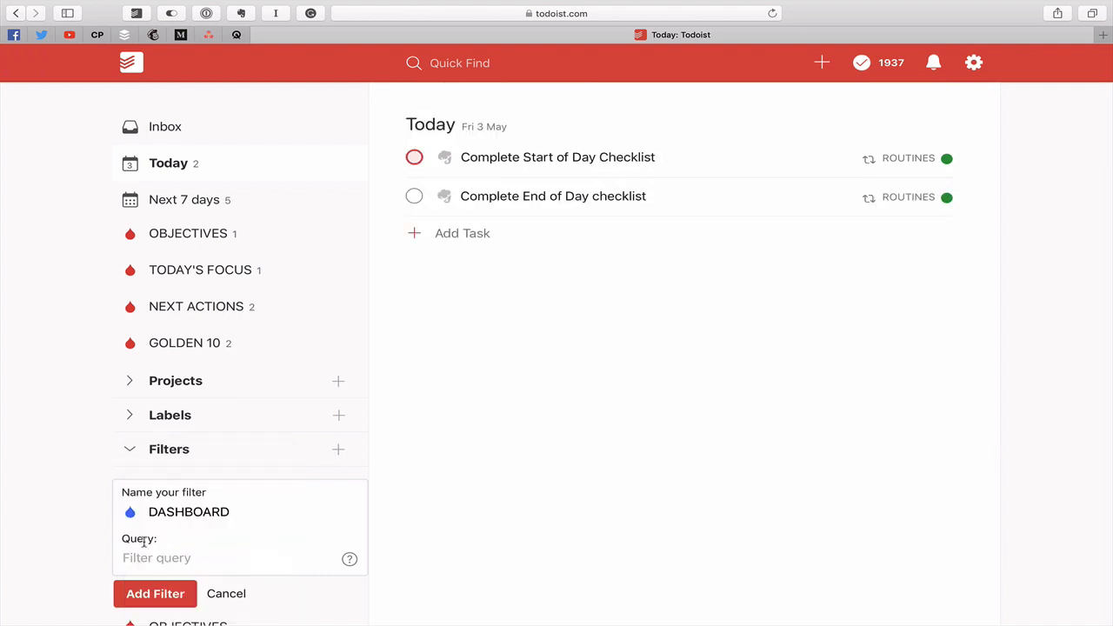
click(157, 557)
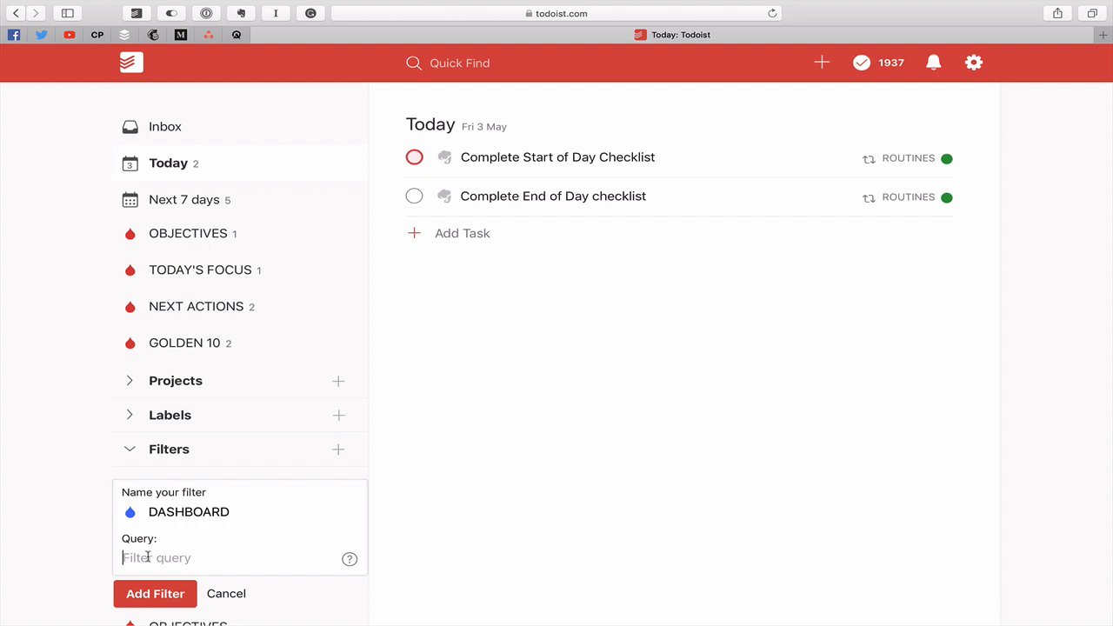
text(#)
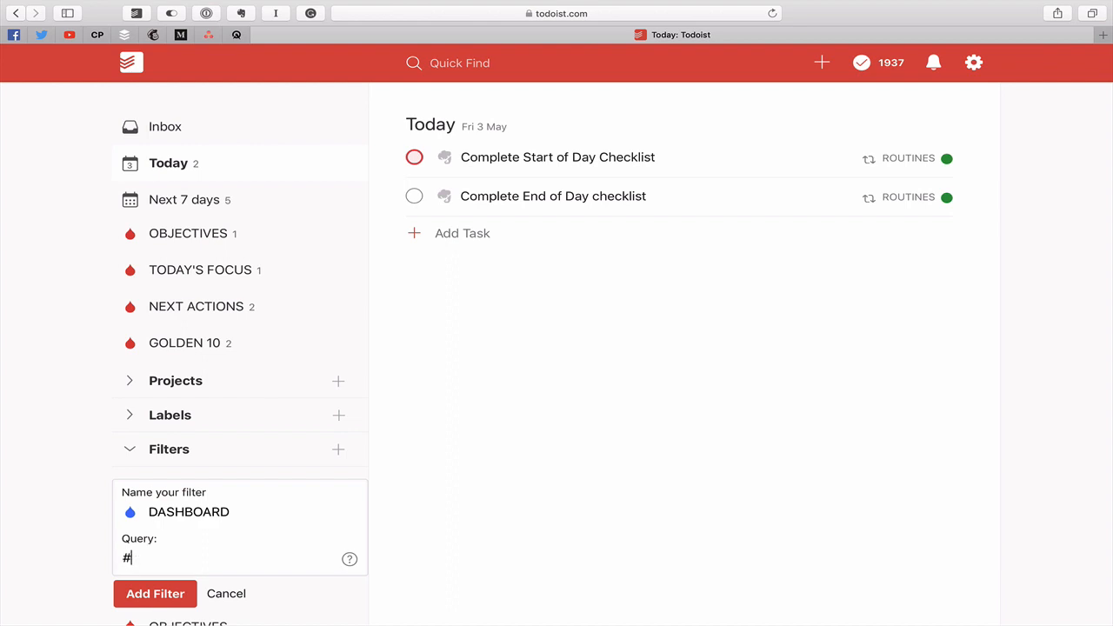
text(InBo)
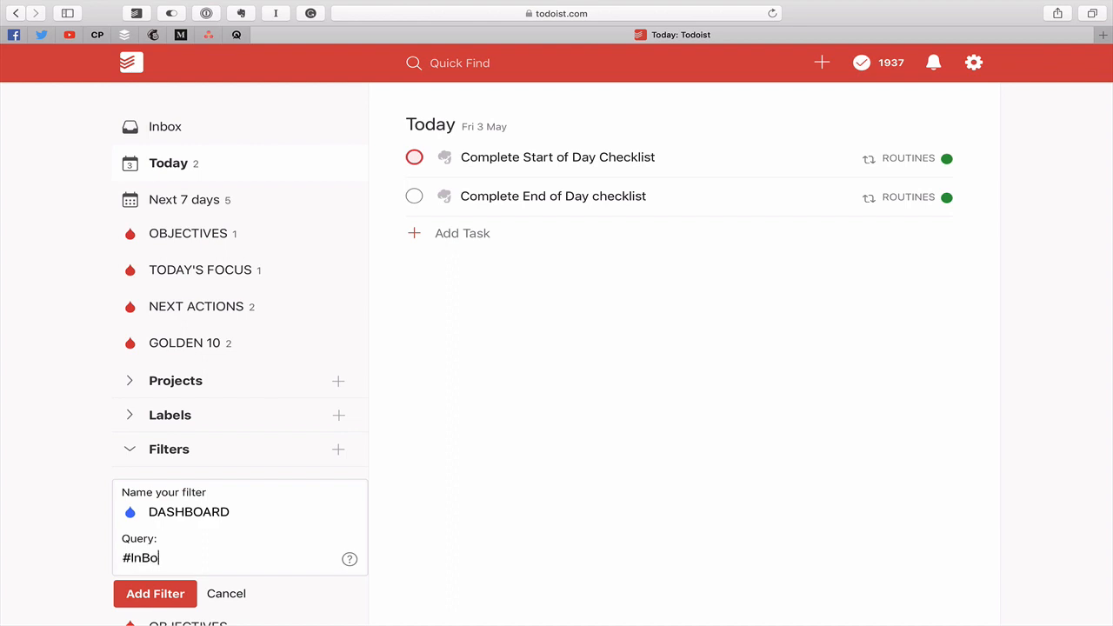
key(Backspace)
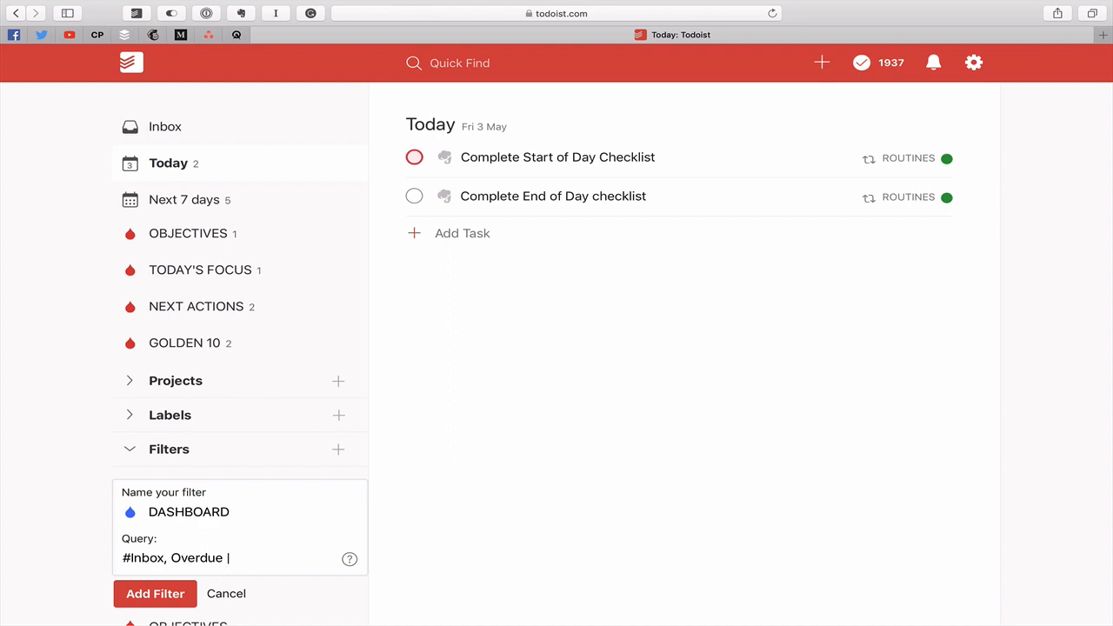
text(T)
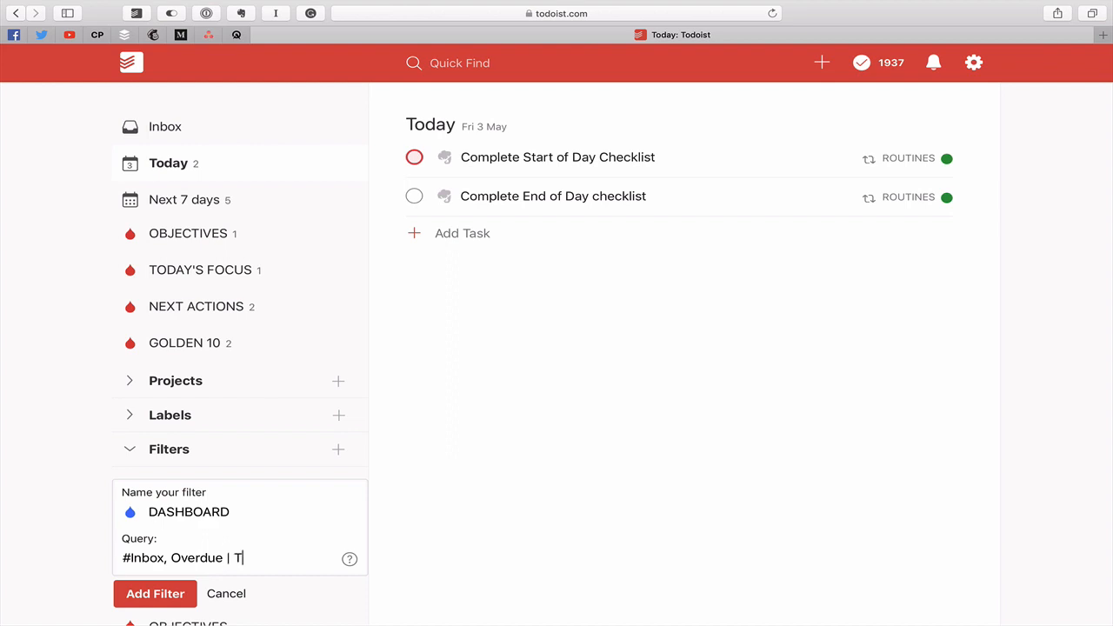
text(oday,)
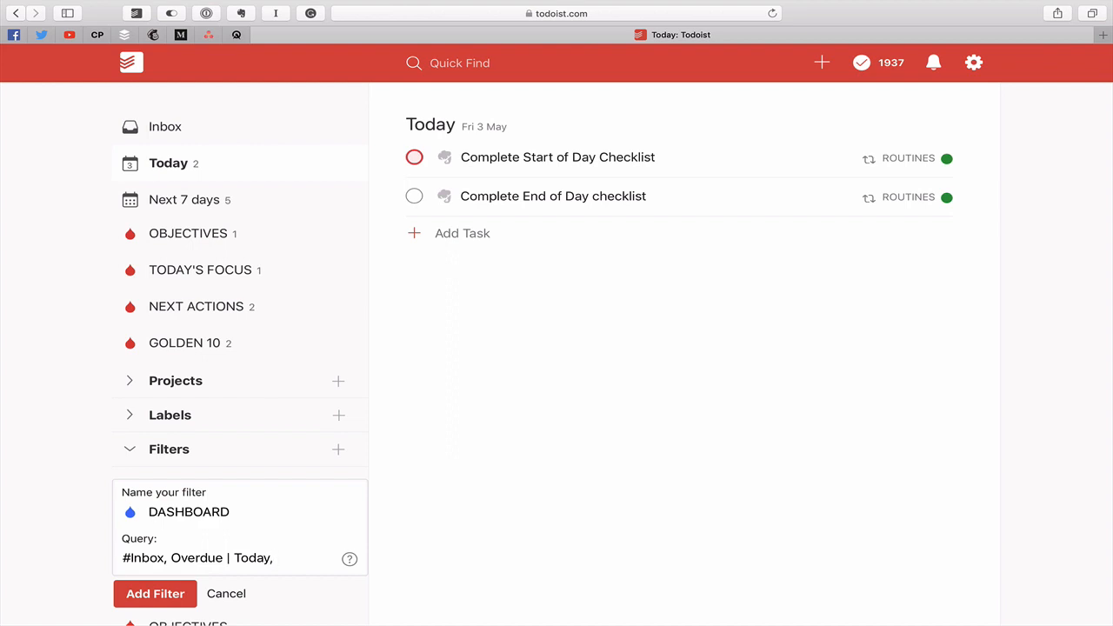
text(@Waiting_For)
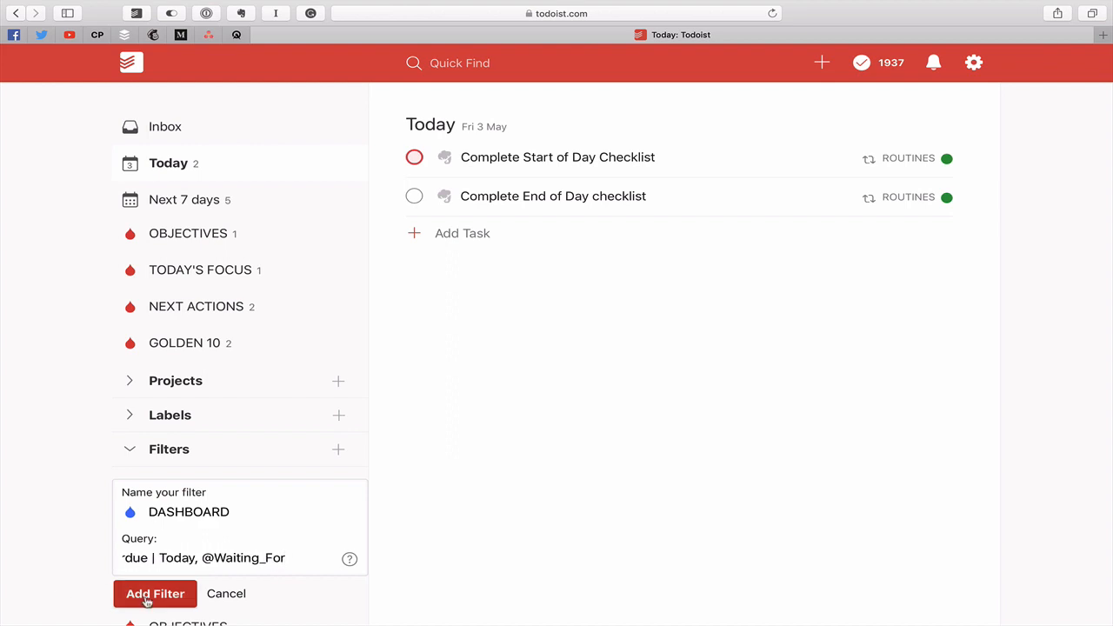
Add the DASHBOARD filter, opening its Inbox, Today and Waiting_For sections
click(155, 593)
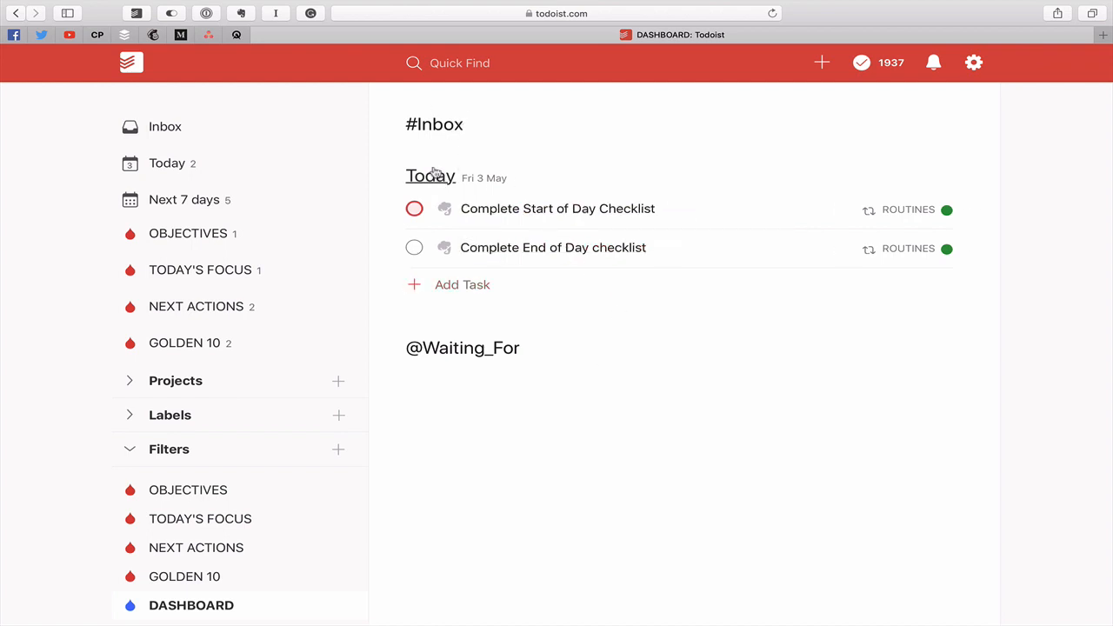
mouse_move(574, 316)
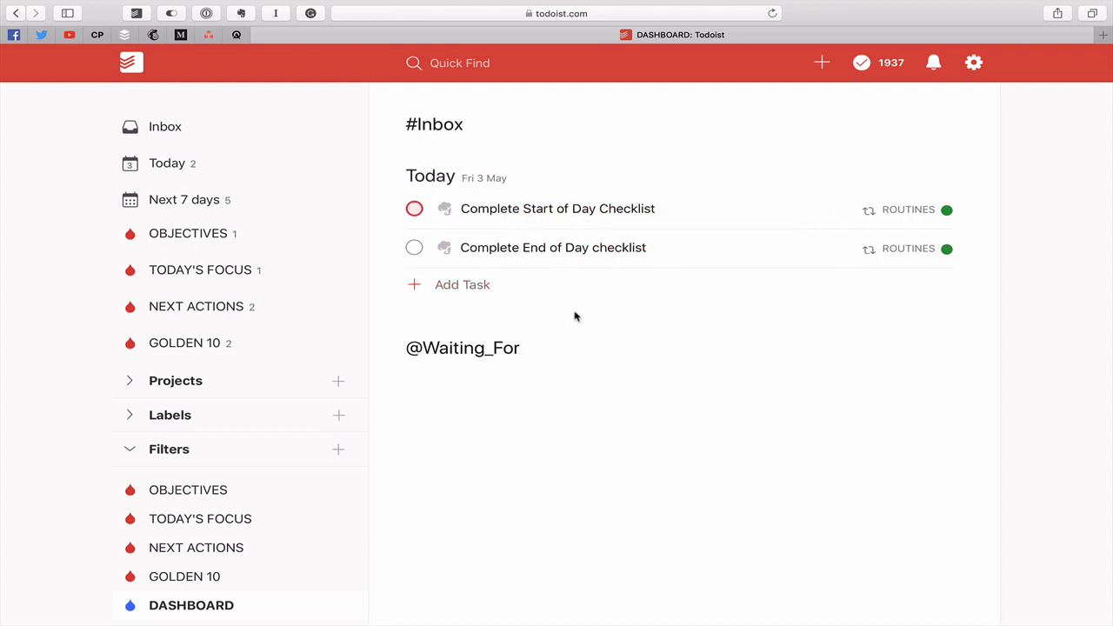
mouse_move(164, 126)
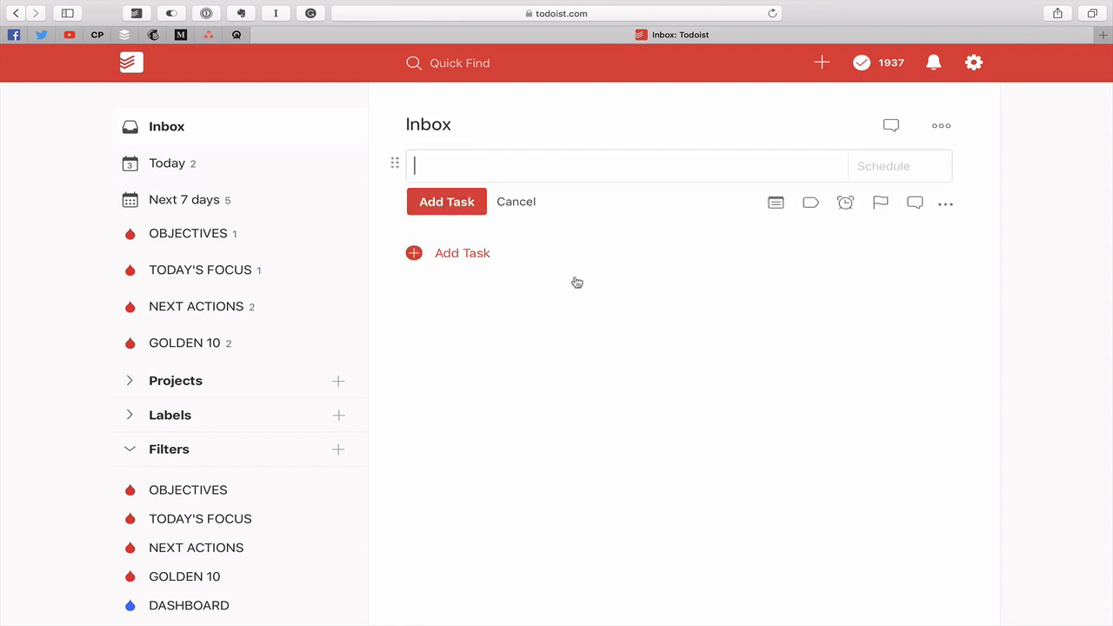
text(Sample waiting for)
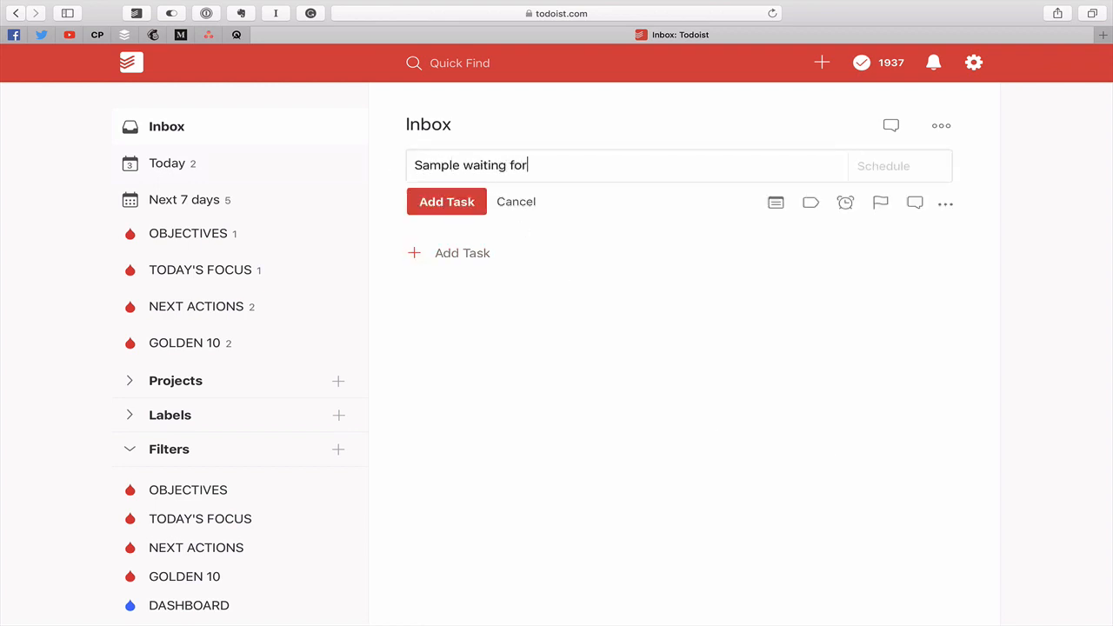
text(task @)
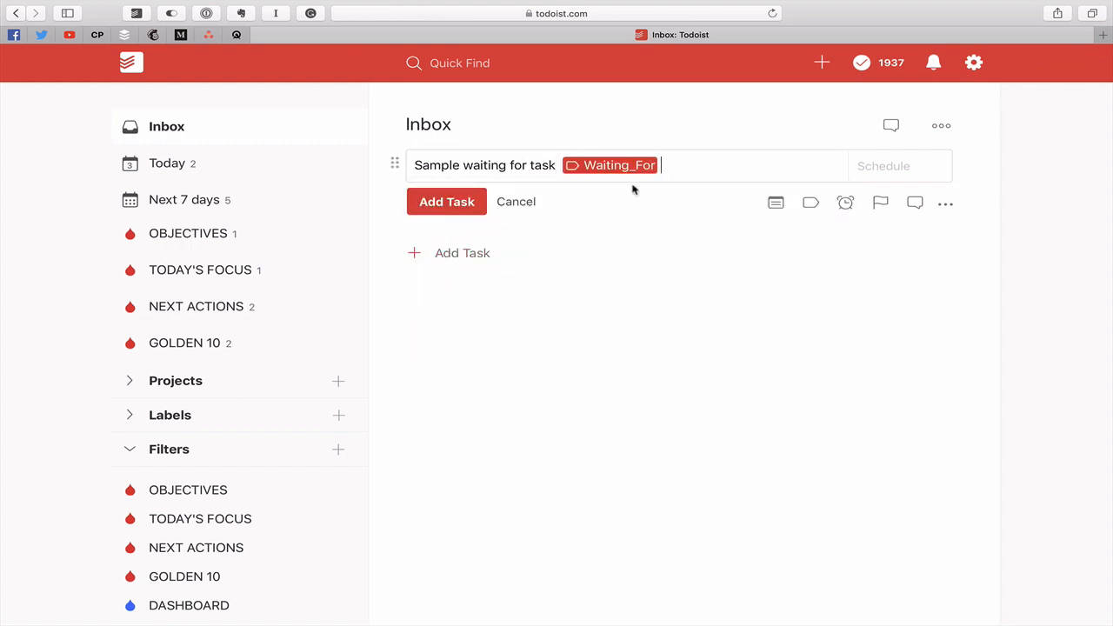
text(#)
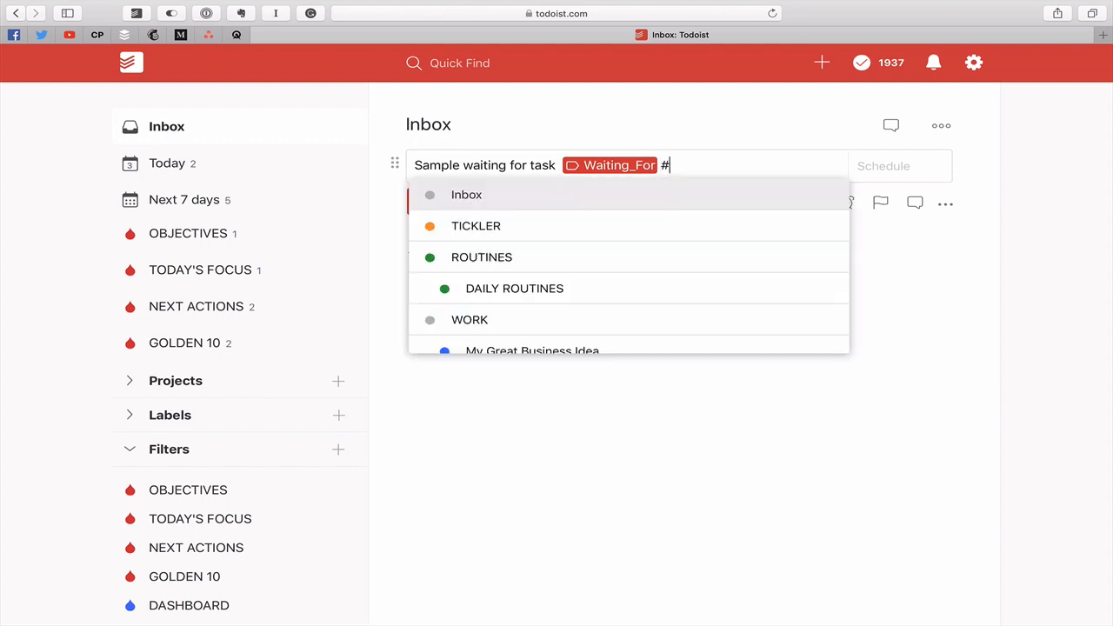
click(482, 257)
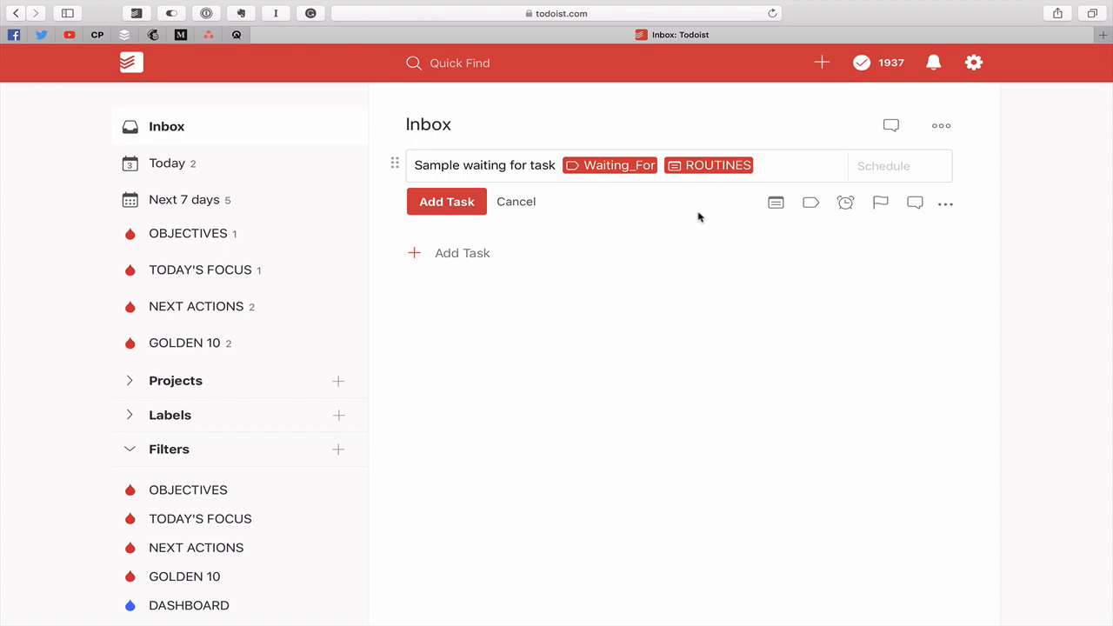
click(446, 201)
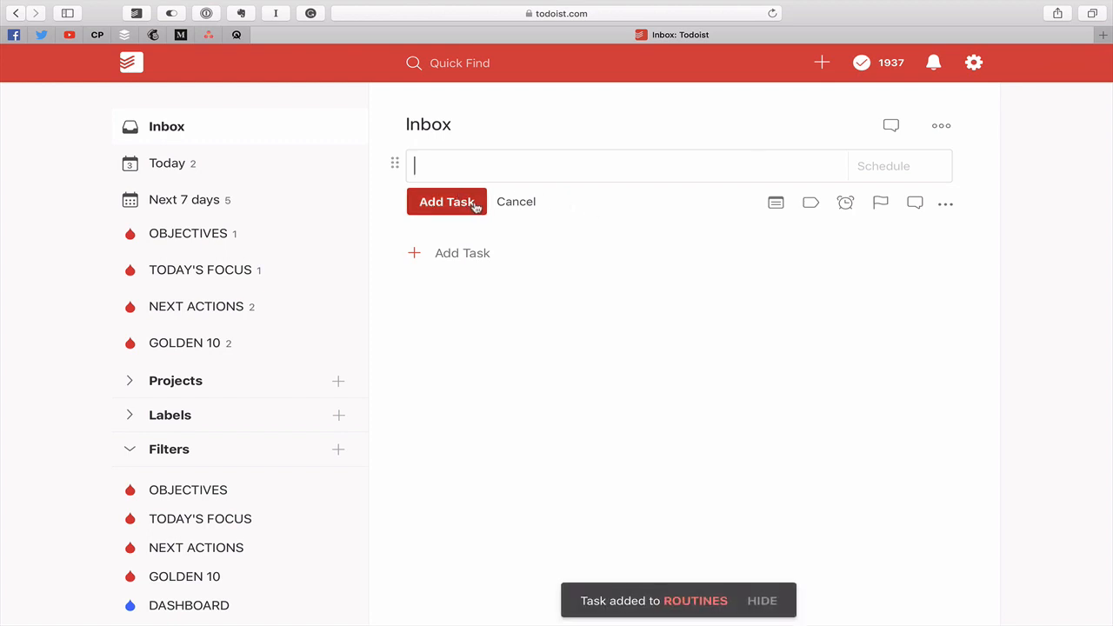
mouse_move(498, 202)
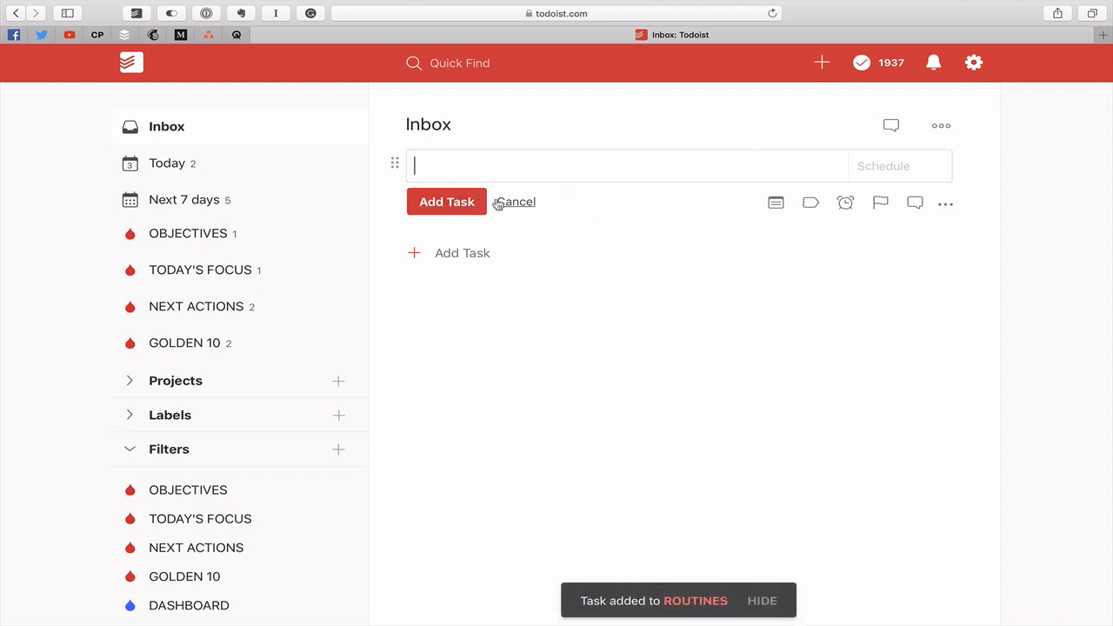
Add 'Sample inbox task' to the Inbox
text(Sample)
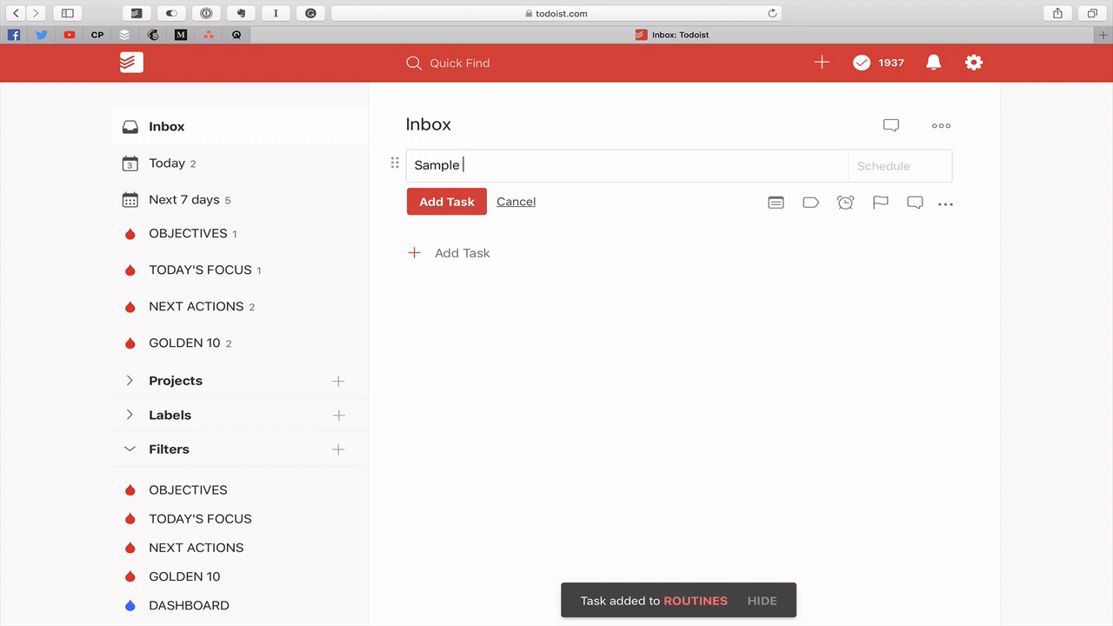
text(inbox task)
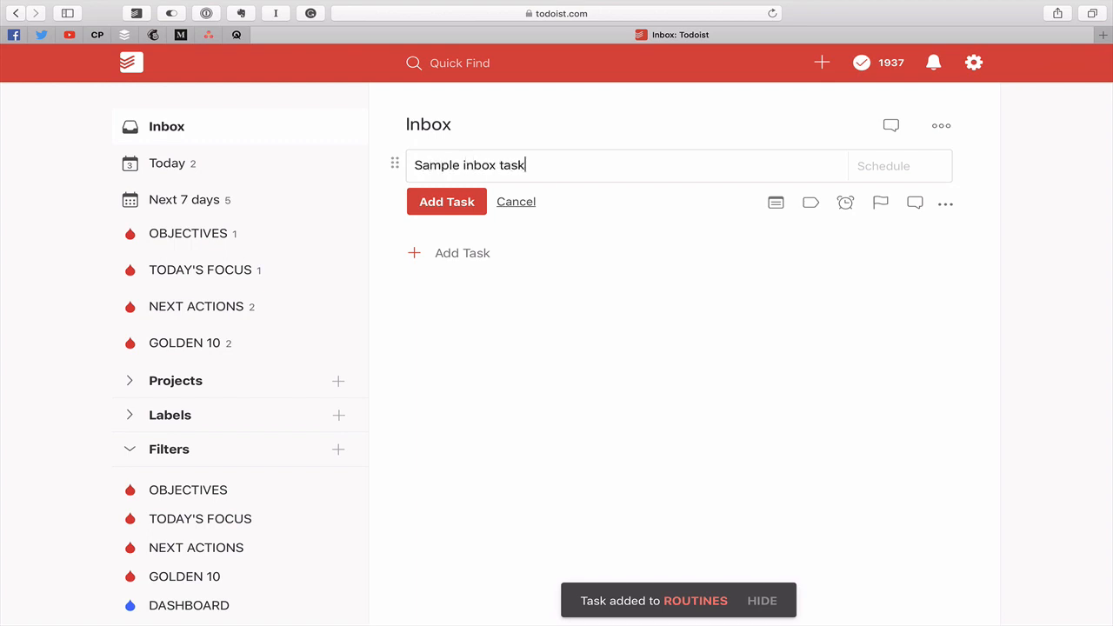
click(446, 201)
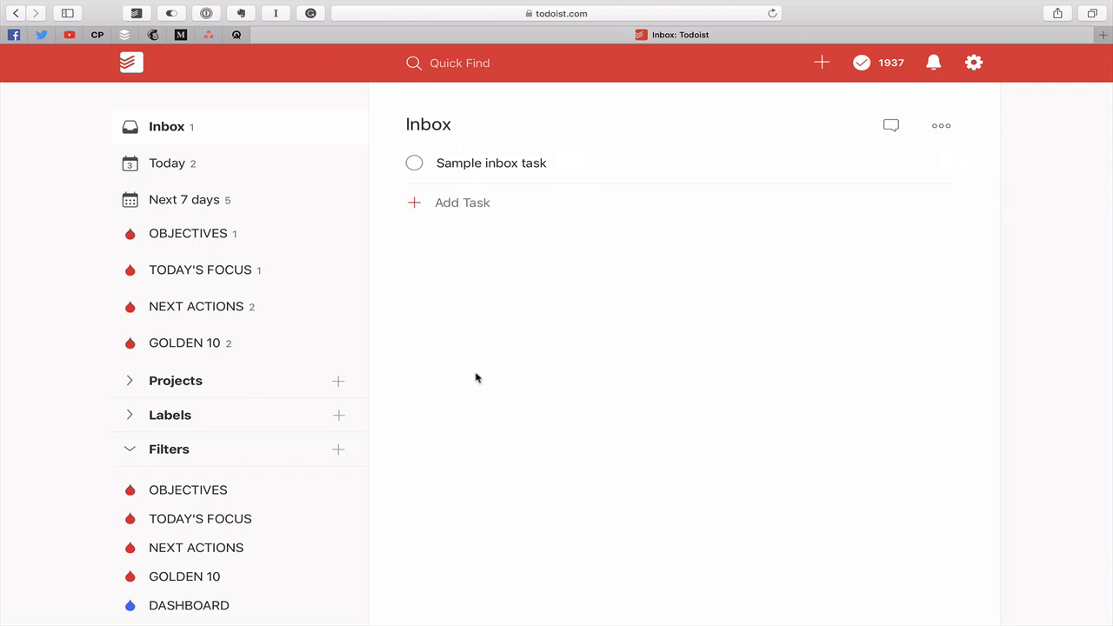
mouse_move(183, 313)
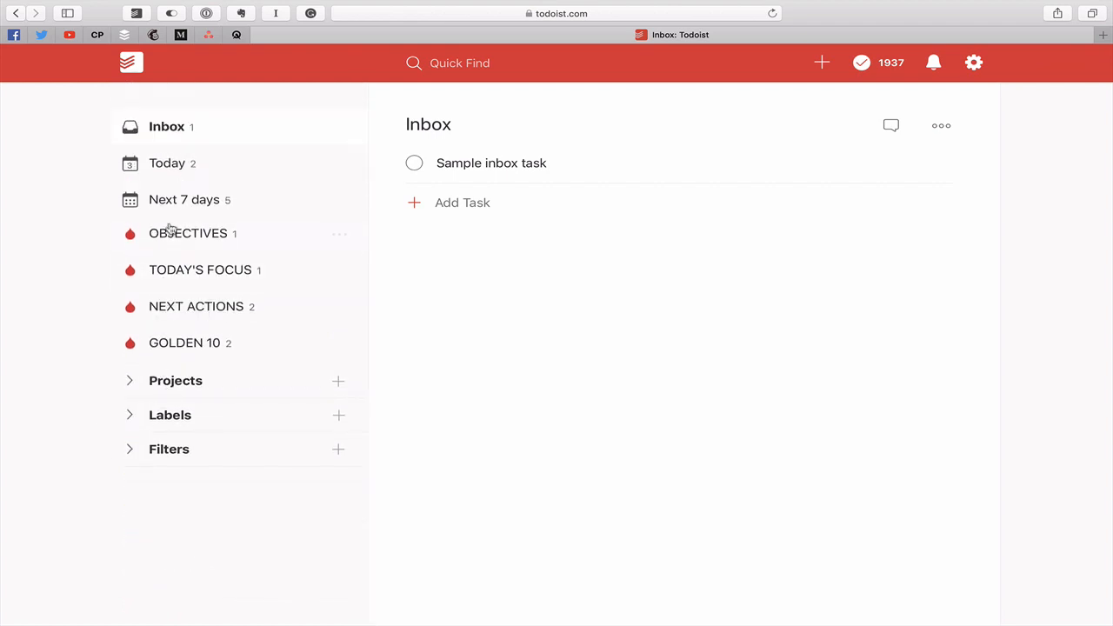
mouse_move(492, 444)
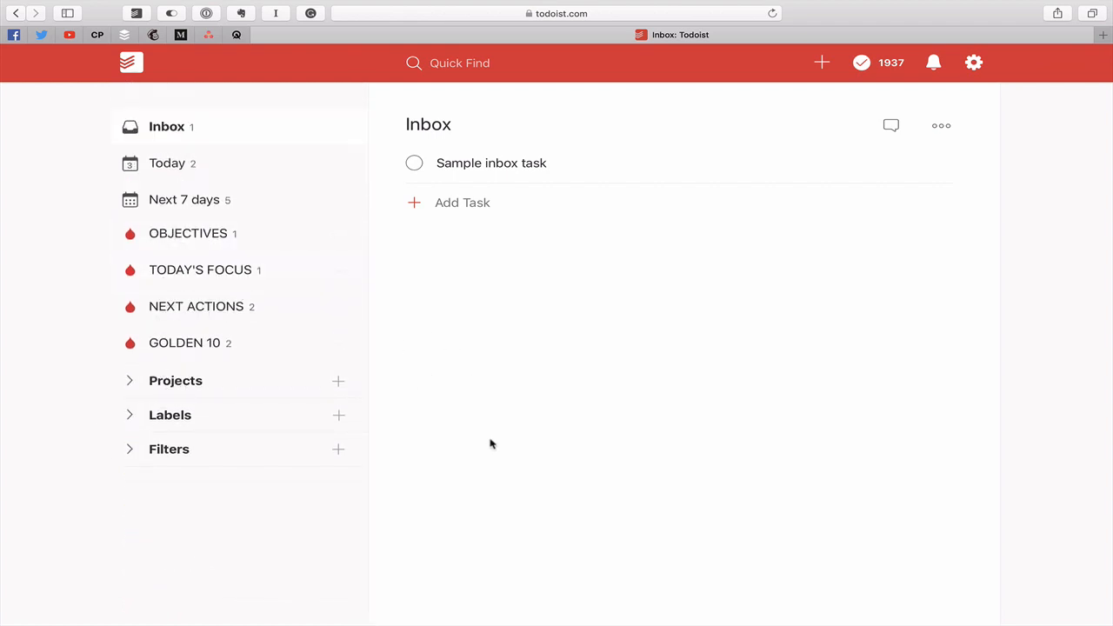
Collapse Filters and show the Today view with its two routine checklists
click(167, 162)
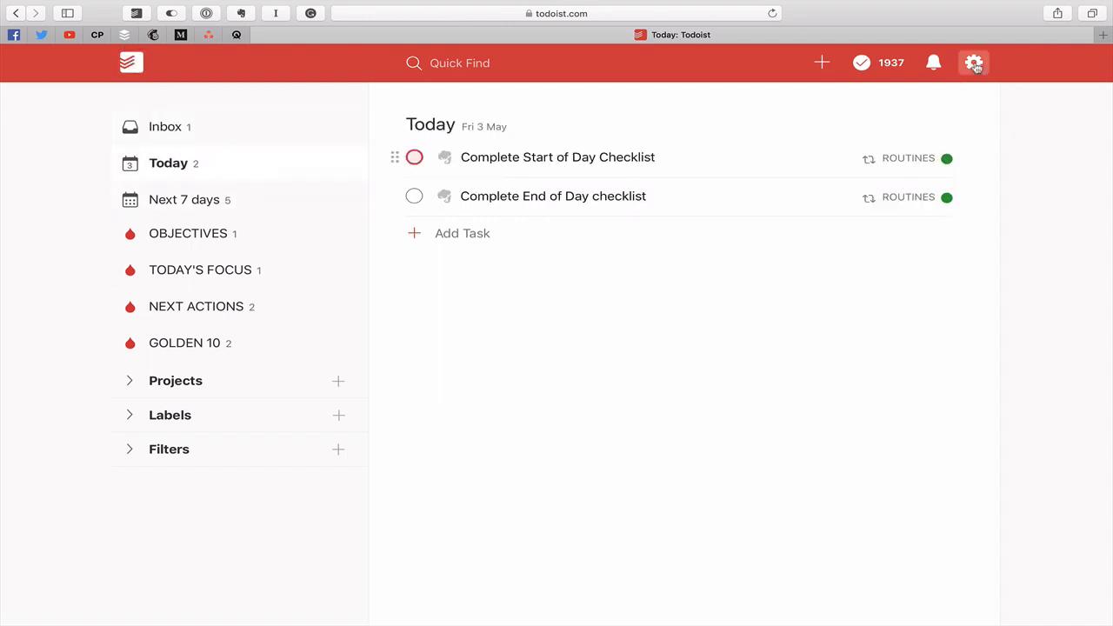
Set the General start page to the DASHBOARD filter and close Settings
click(974, 63)
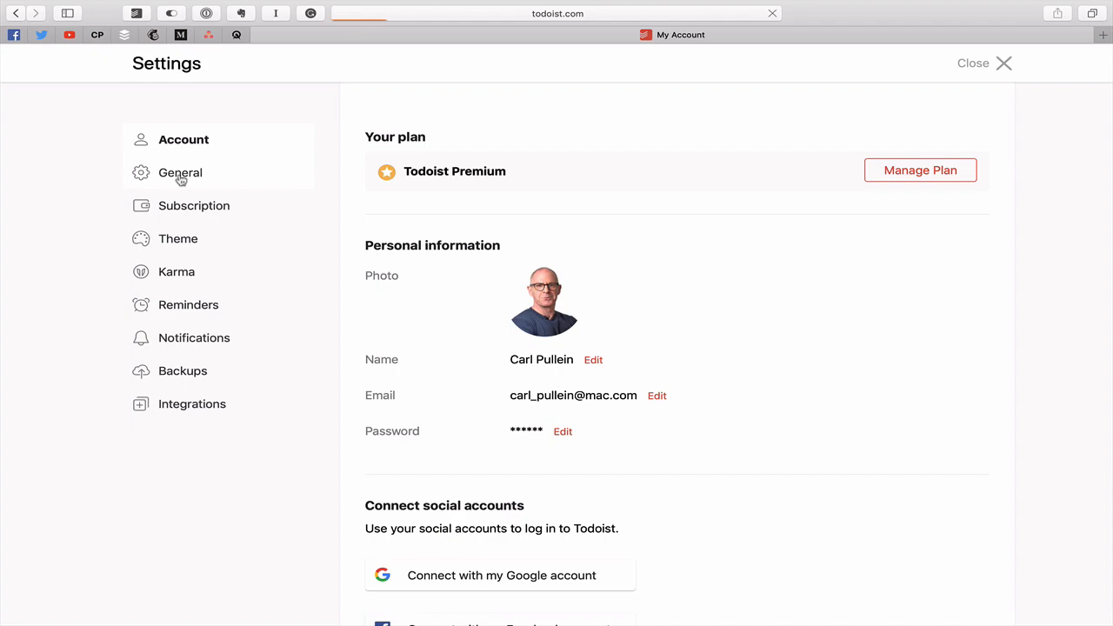
click(180, 172)
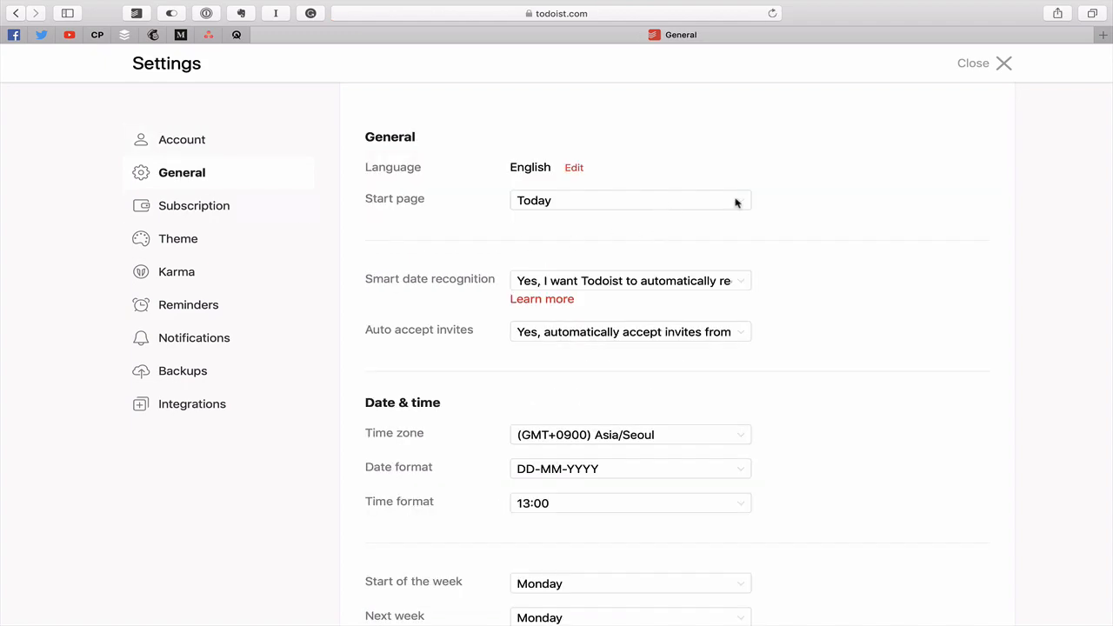
click(630, 200)
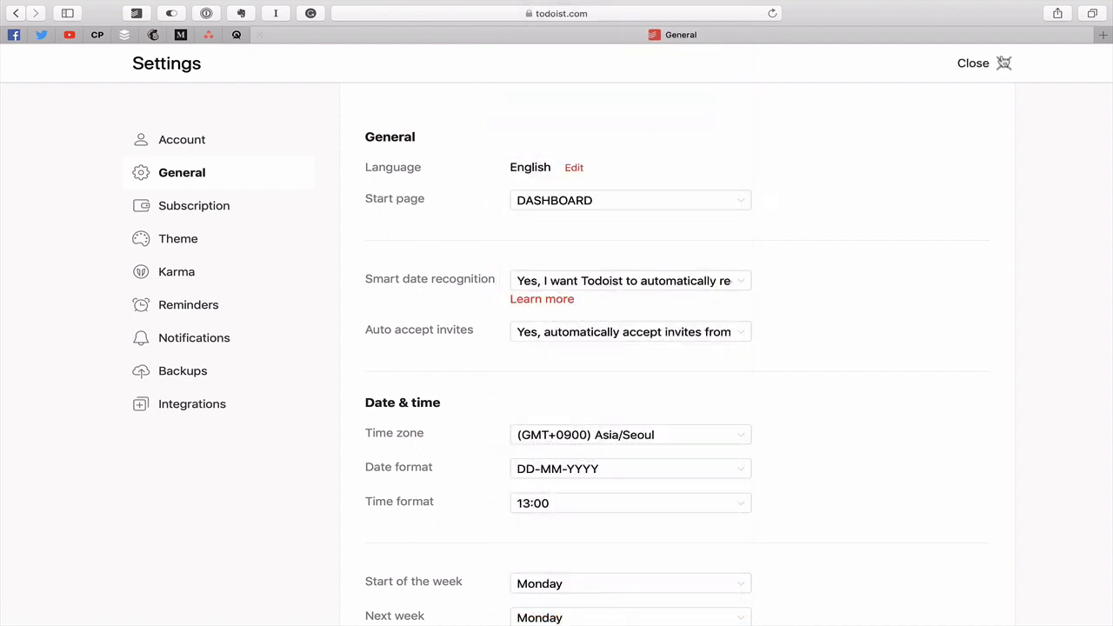
click(972, 63)
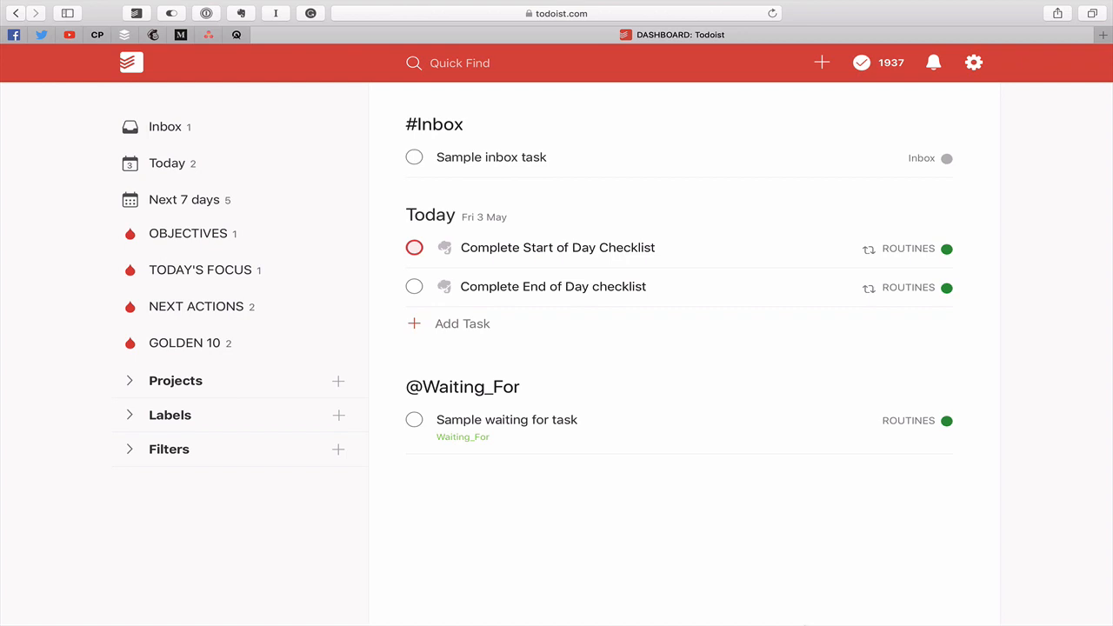
mouse_move(132, 453)
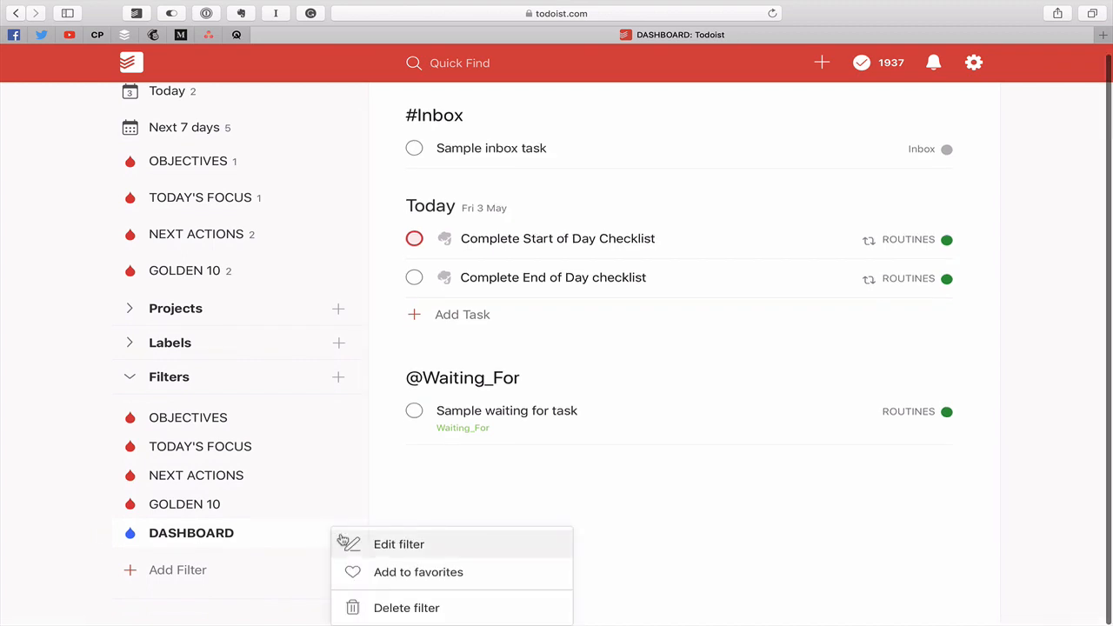
Edit the DASHBOARD query to put Overdue | Today first, save, and reopen it
click(398, 544)
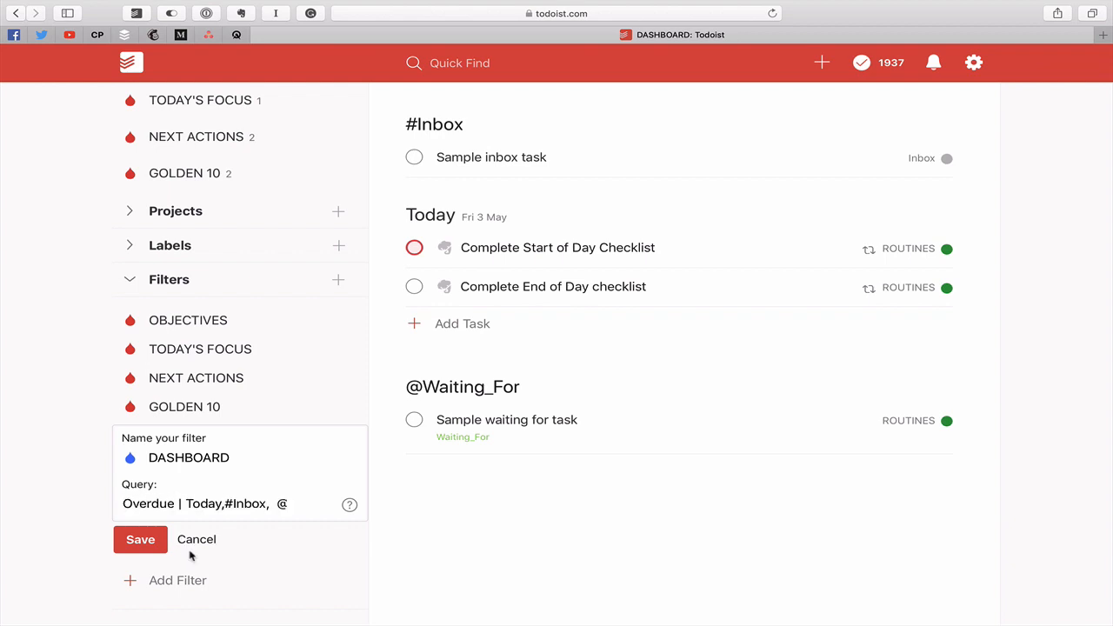
click(140, 539)
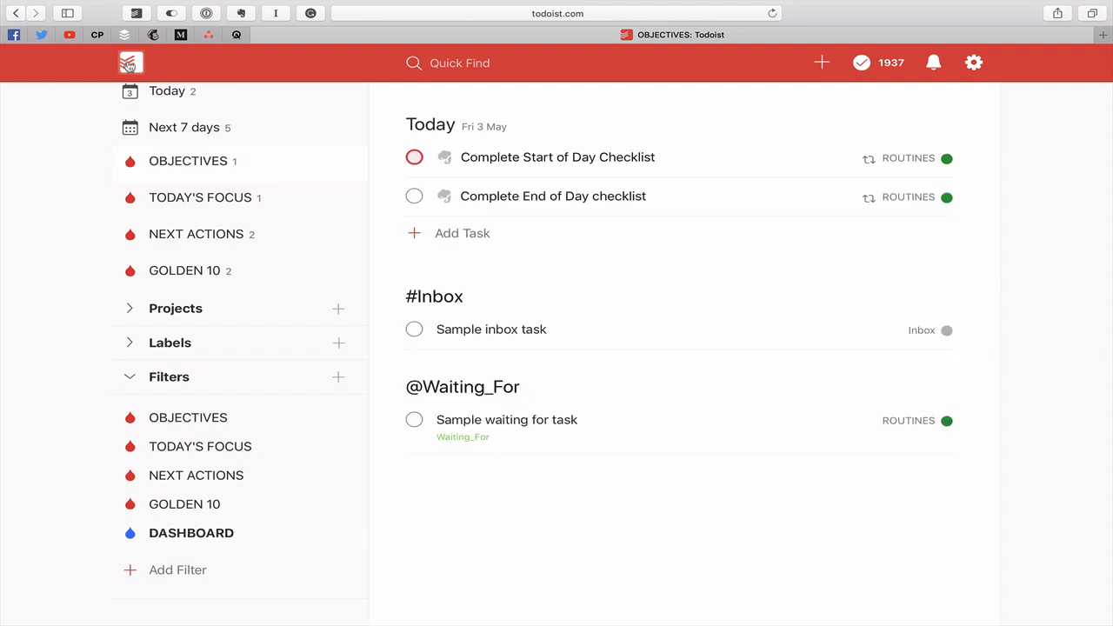
click(190, 532)
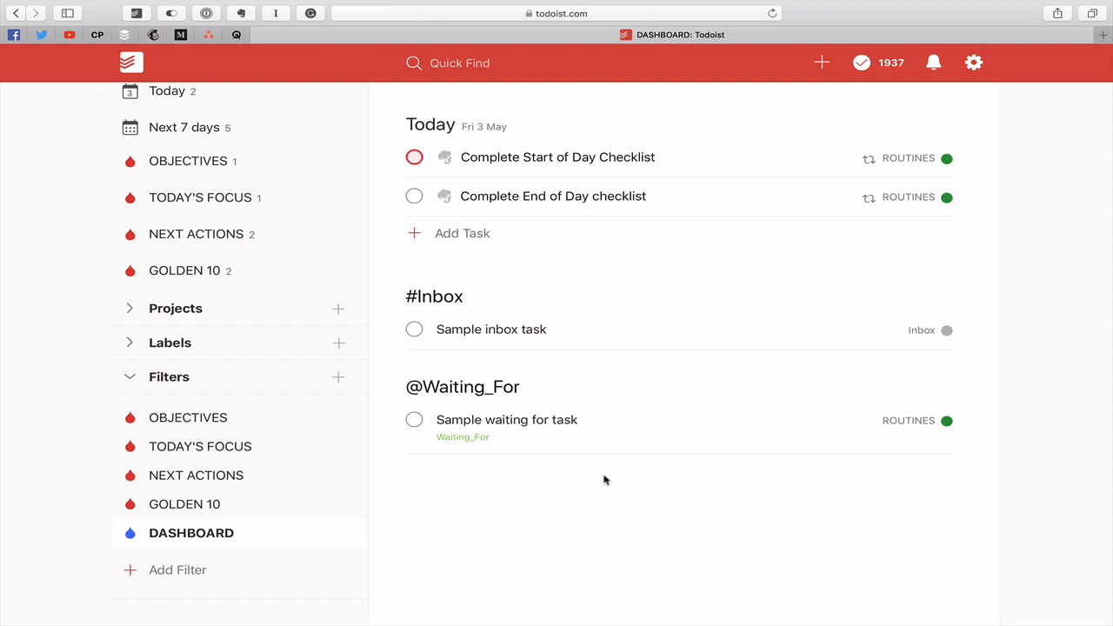
mouse_move(521, 559)
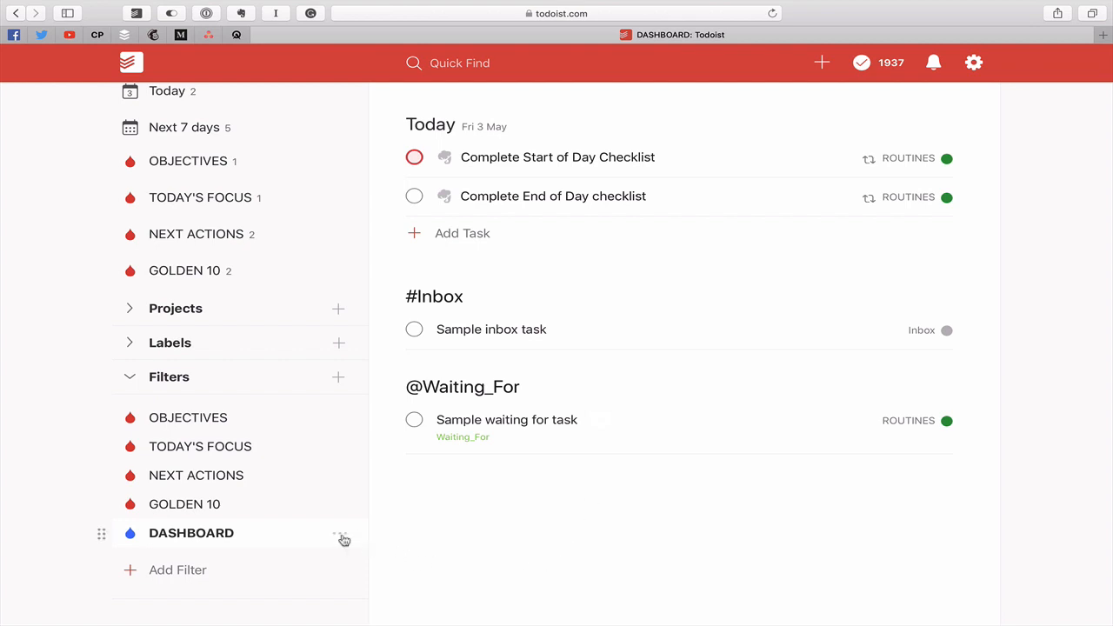
click(343, 539)
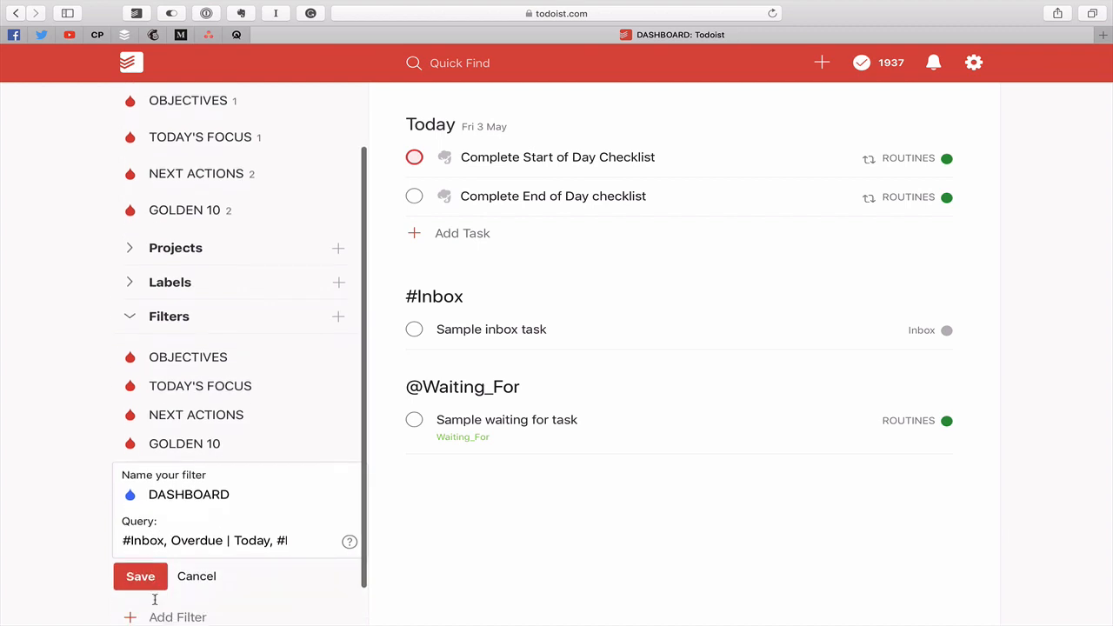
click(140, 576)
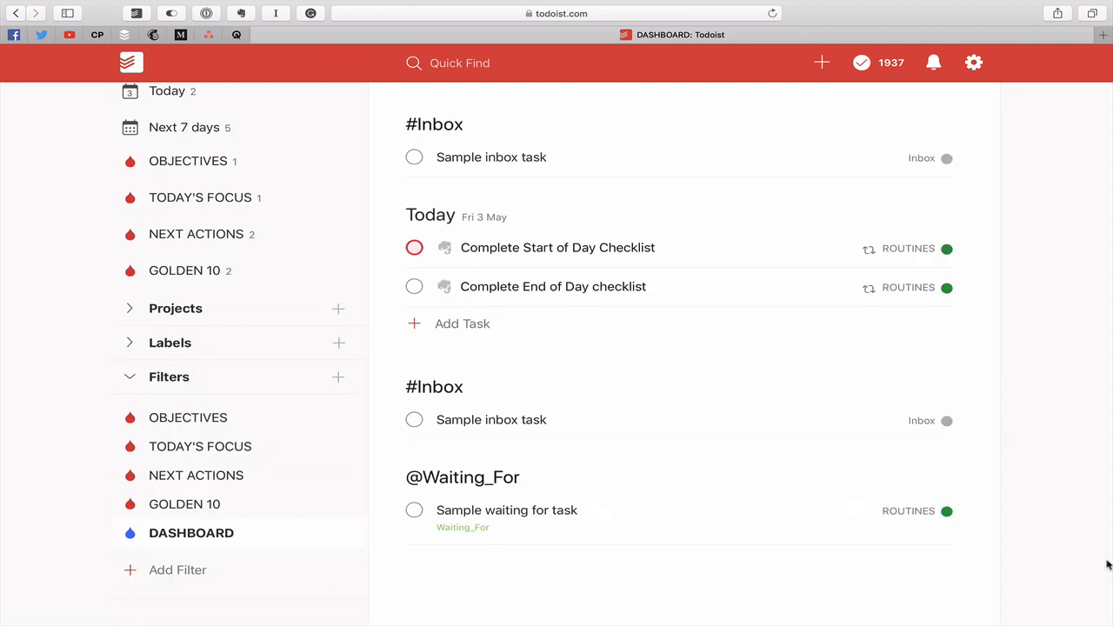
click(191, 533)
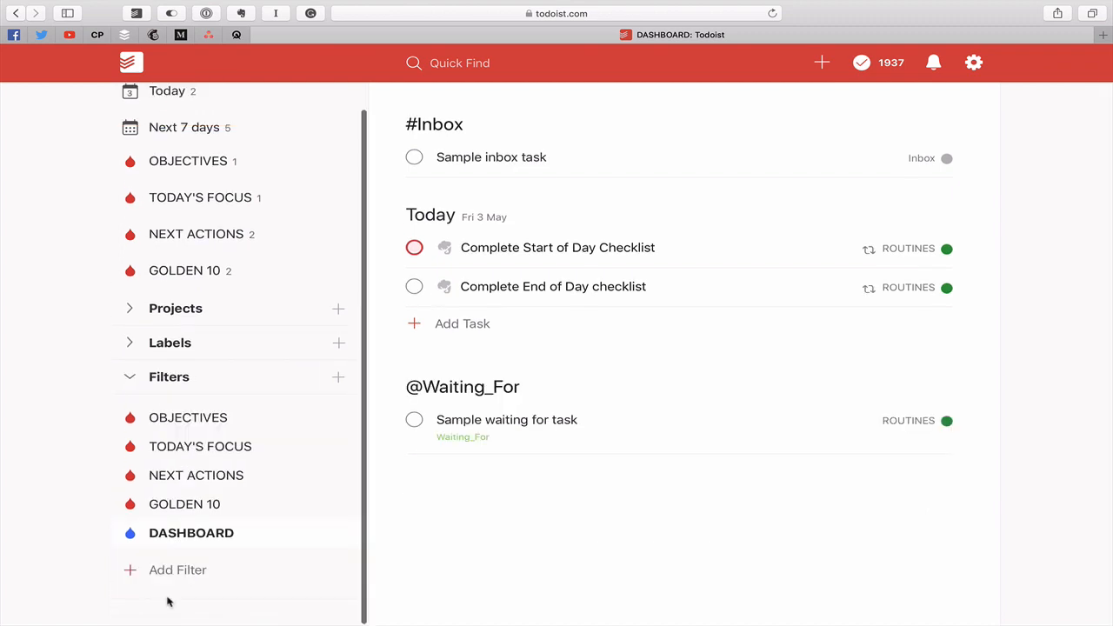
mouse_move(533, 556)
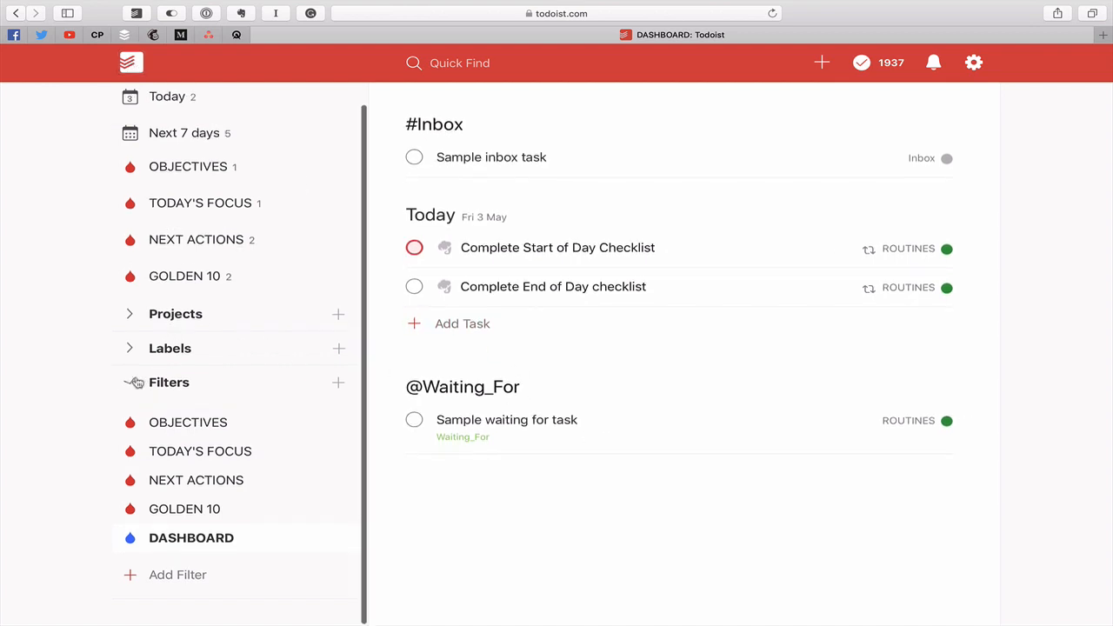
Collapse Filters, confirm DASHBOARD as the start page, and close Settings
click(973, 61)
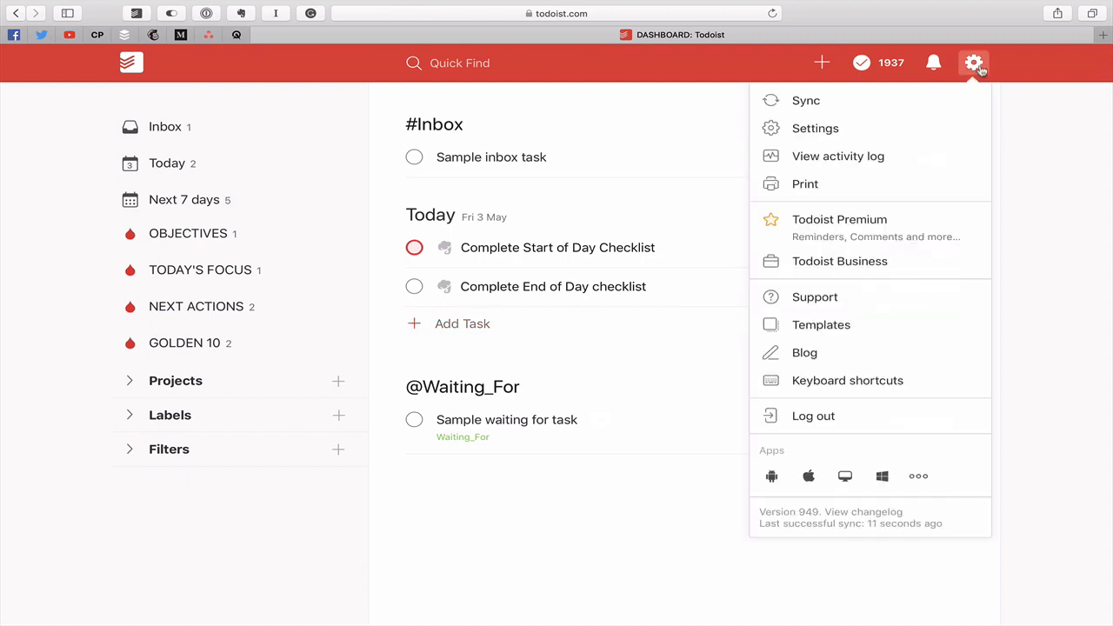
click(816, 128)
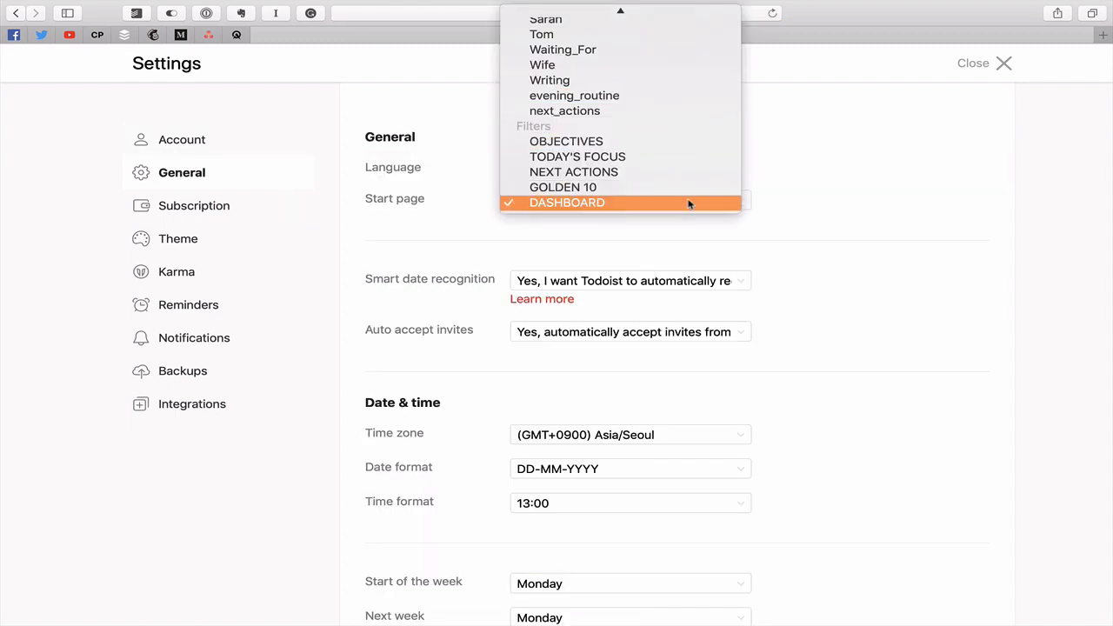
click(566, 202)
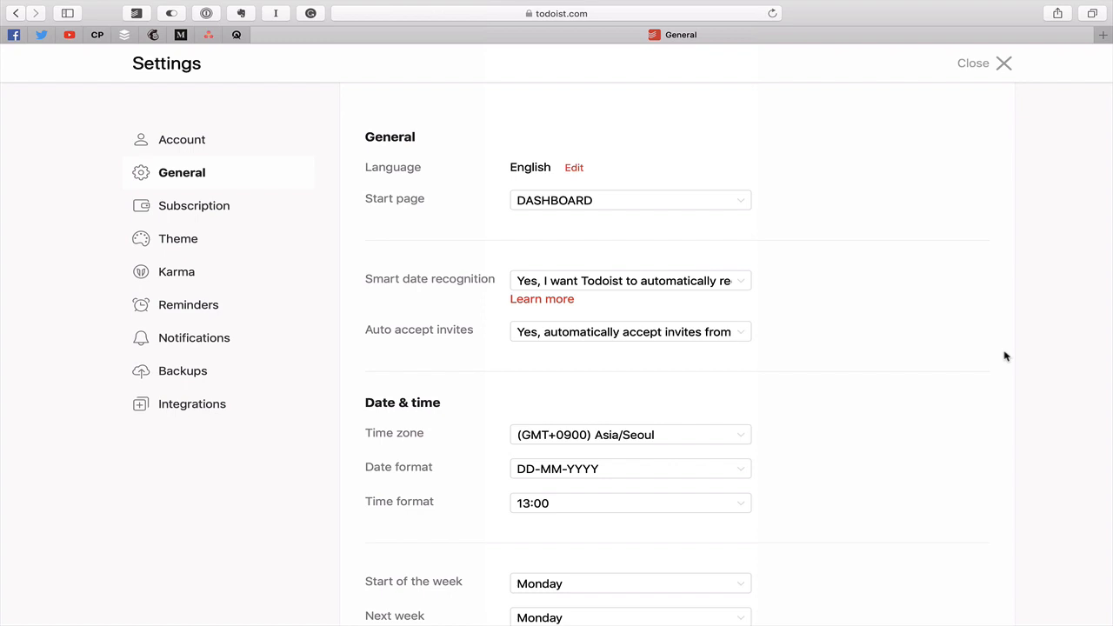
mouse_move(999, 189)
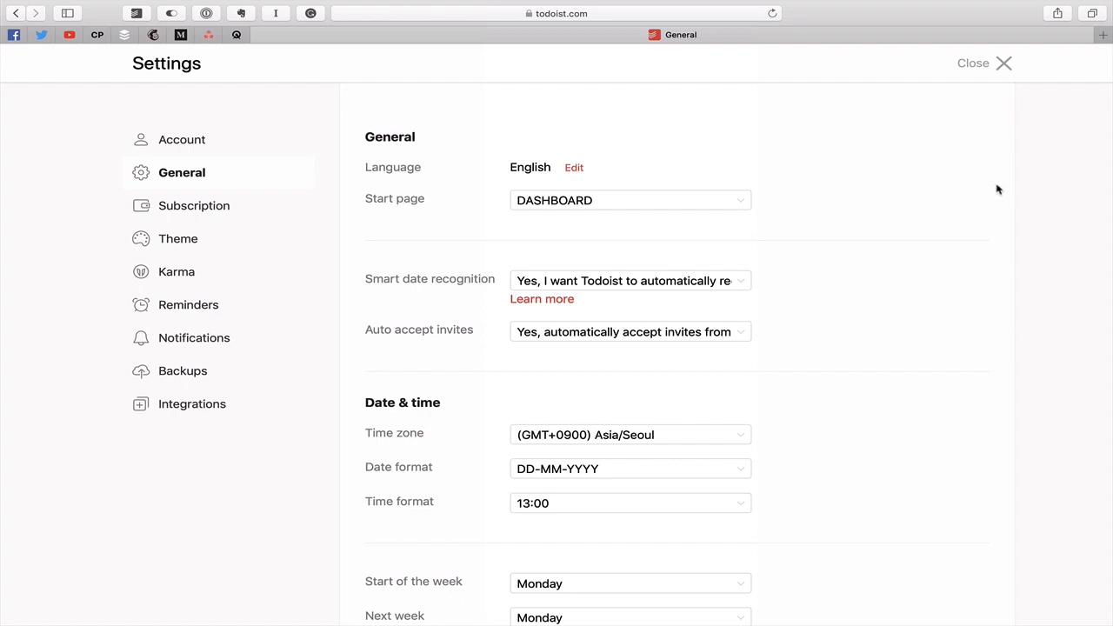
click(1004, 63)
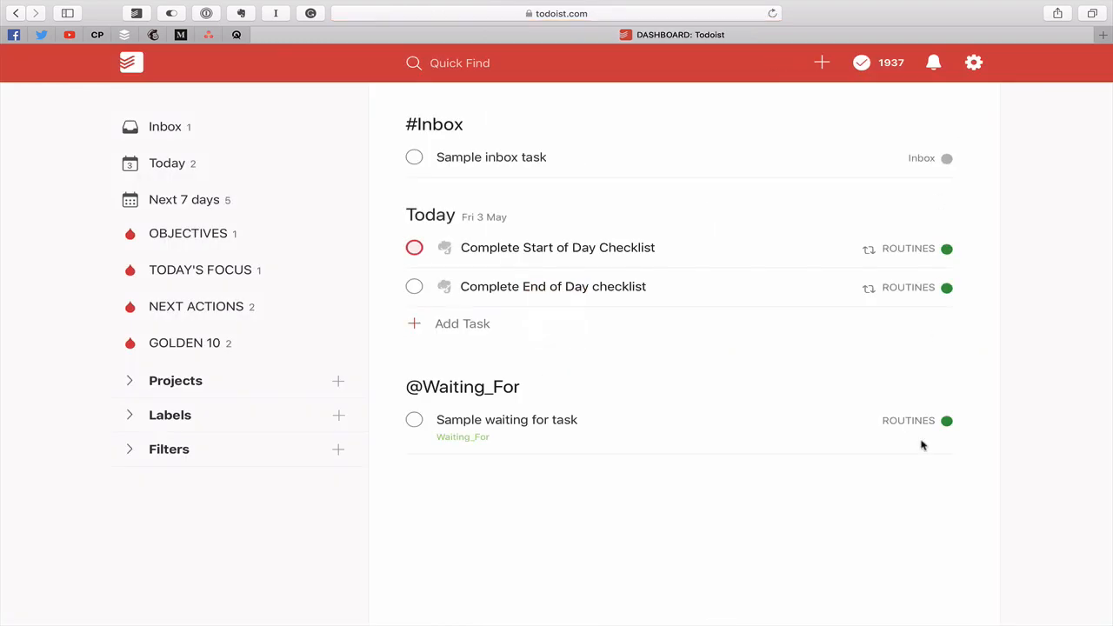